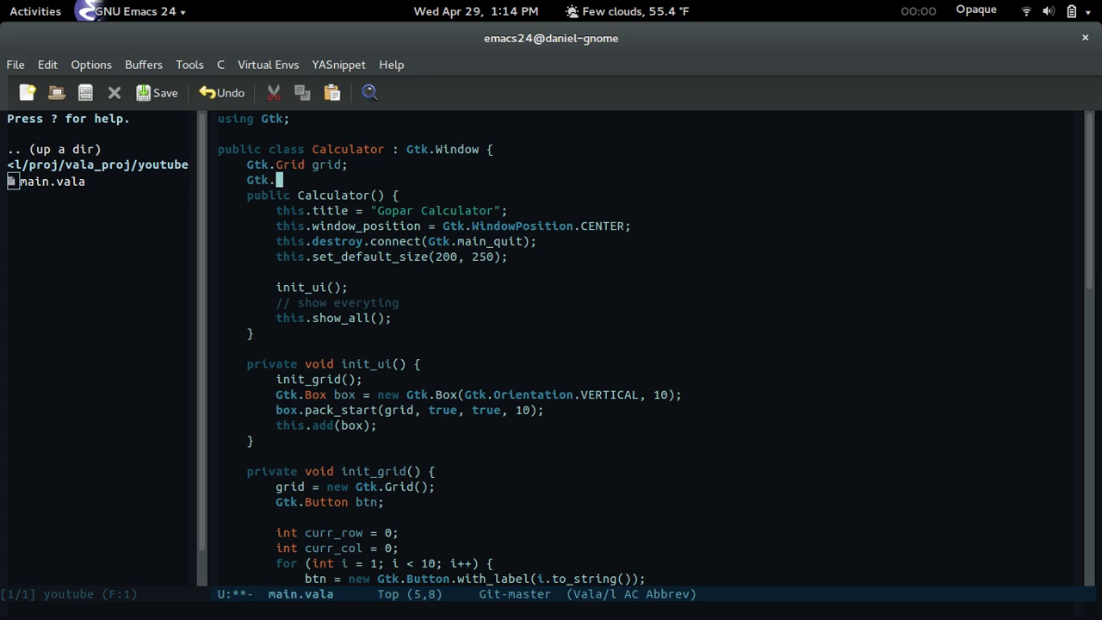
Declare a Gtk.Entry entry and string fields first, second and last_op in the Calculator class
type("Entry entry;")
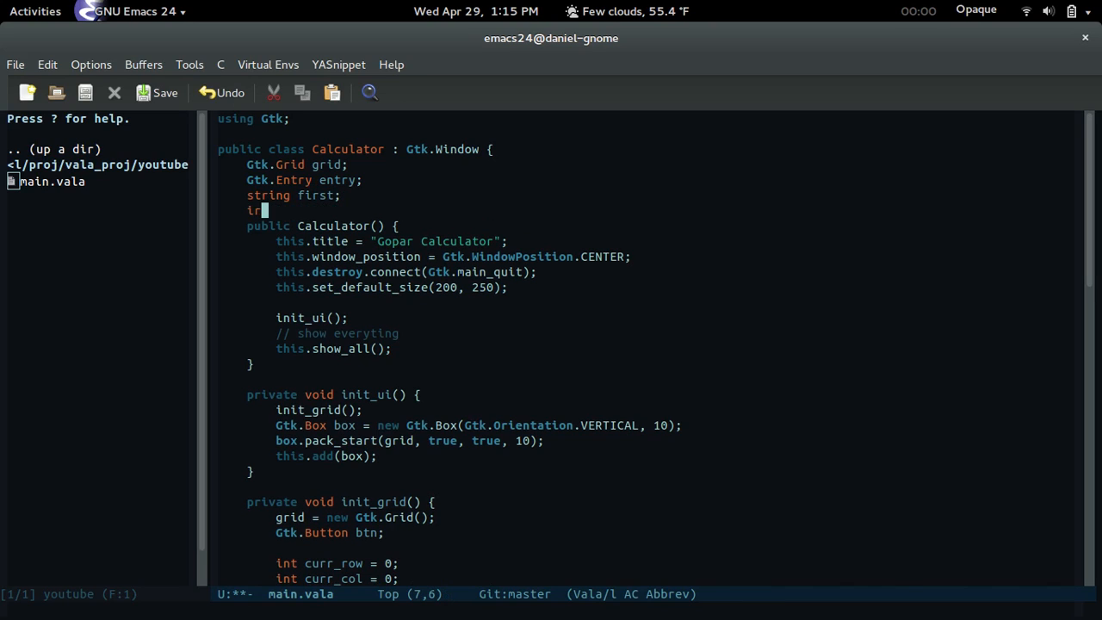
type("string second;")
type("string l")
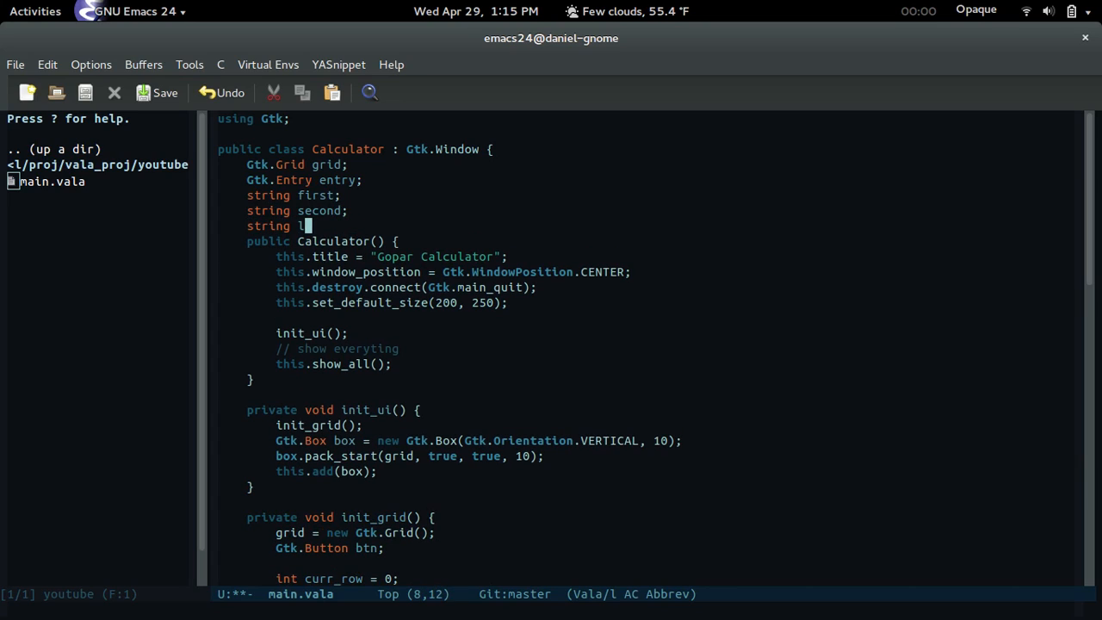
type("ast_op;")
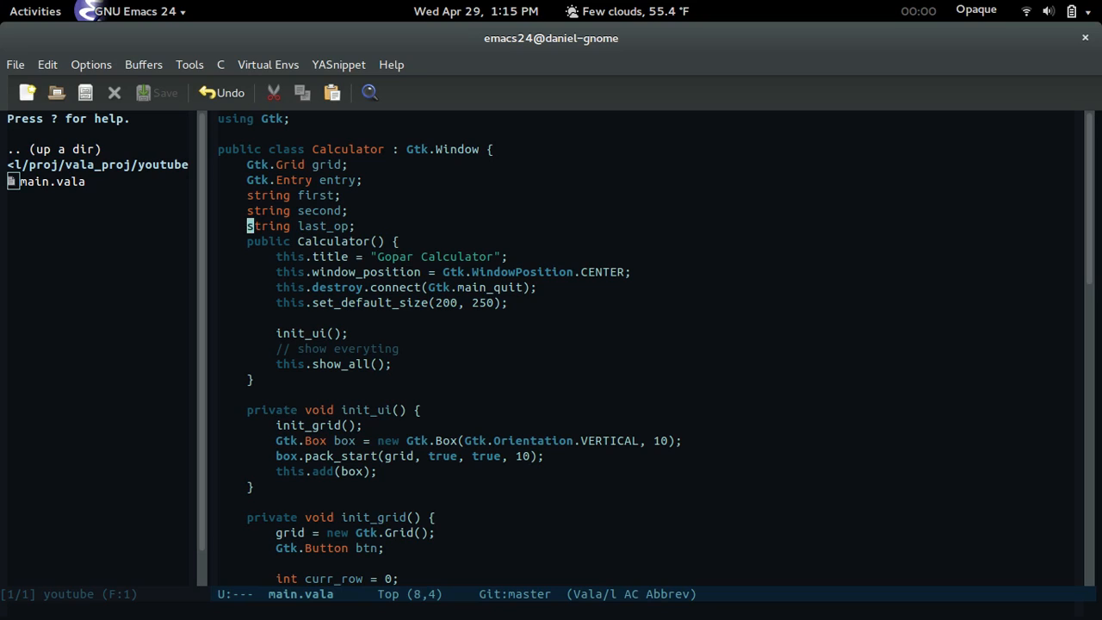
Add a bool is_second field initialised to false after the last_op declaration
left_click(347, 211)
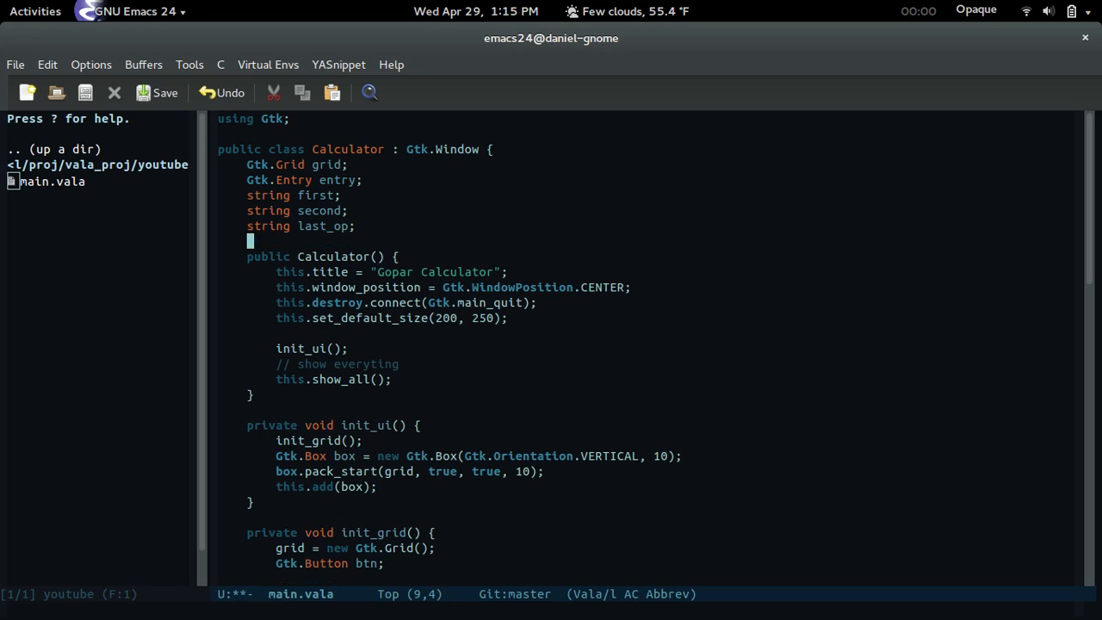
type("bool")
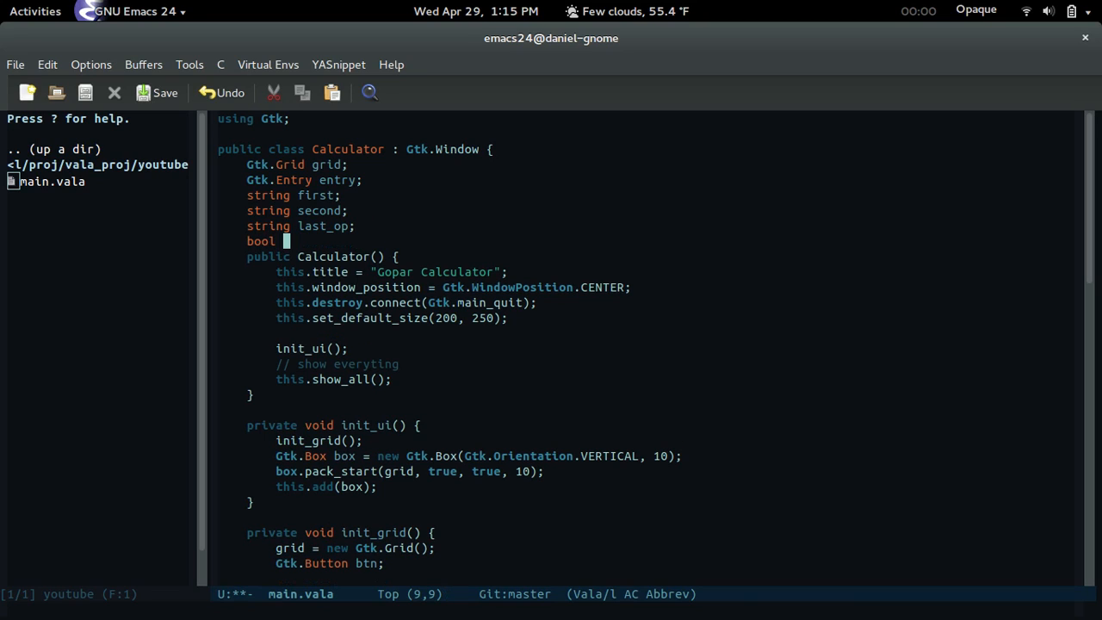
type("is_second =")
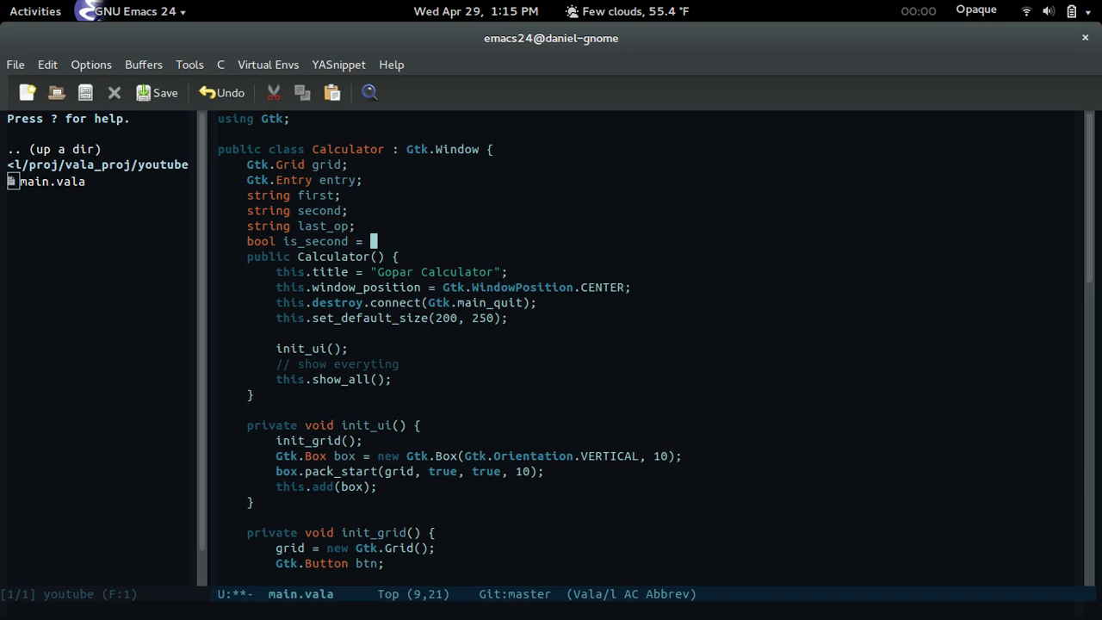
type("false;")
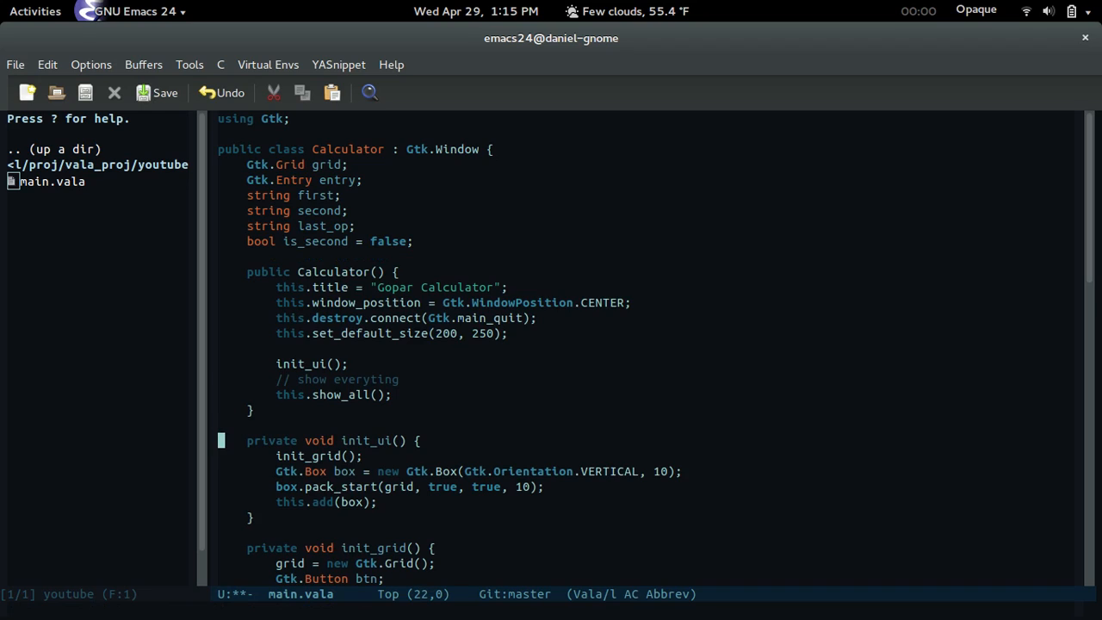
Call init_entry() from init_ui and start a private void init_entry() method
scroll("down", 3)
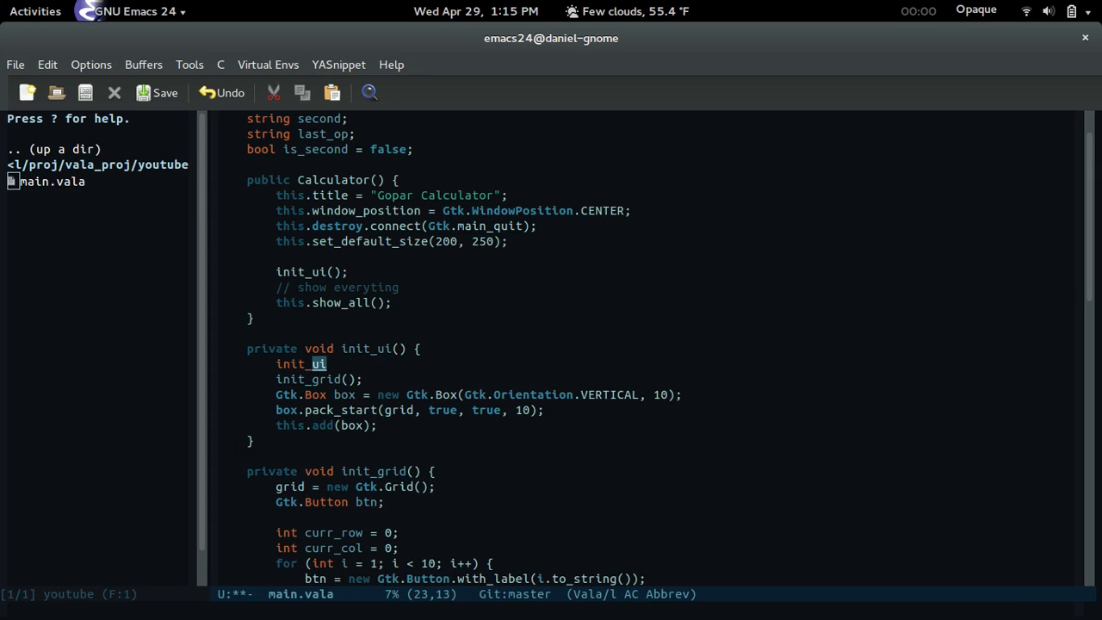
type("entry")
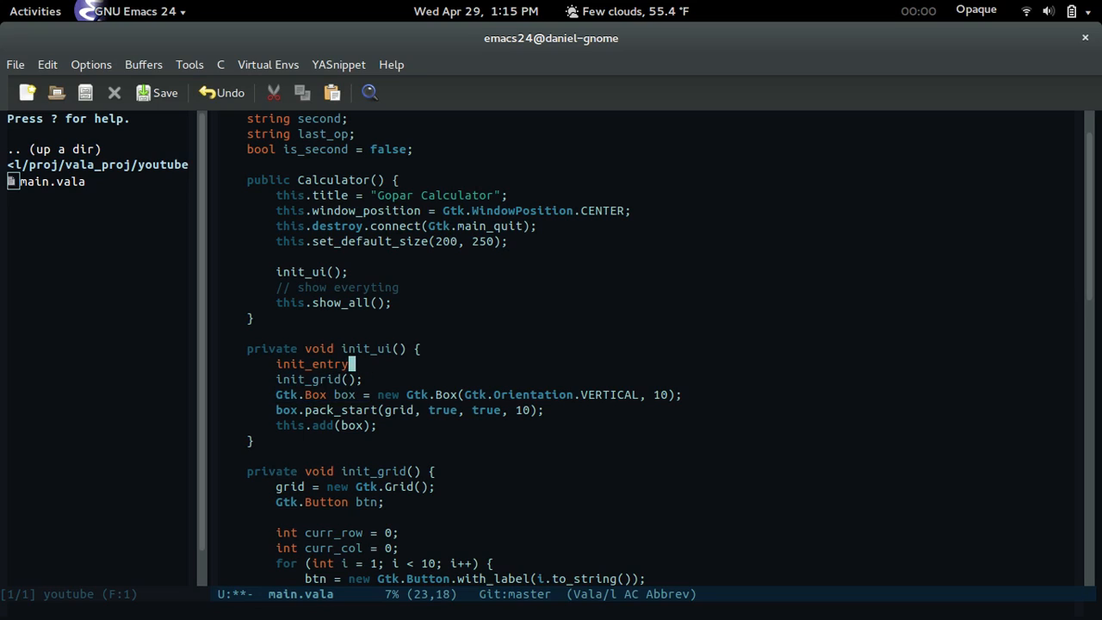
type("(0)")
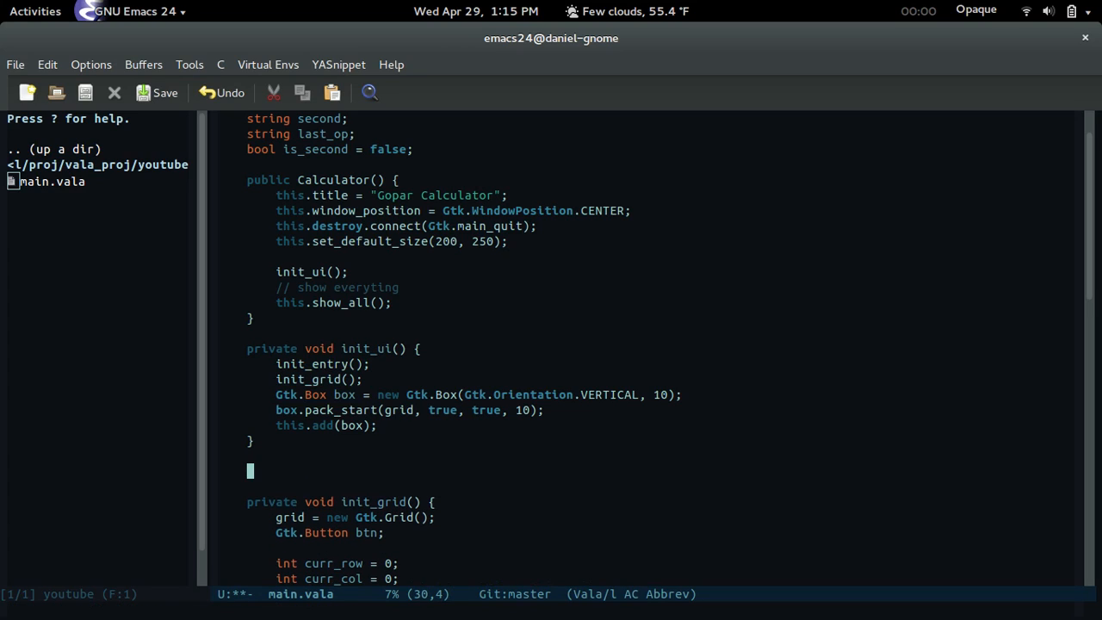
type("private")
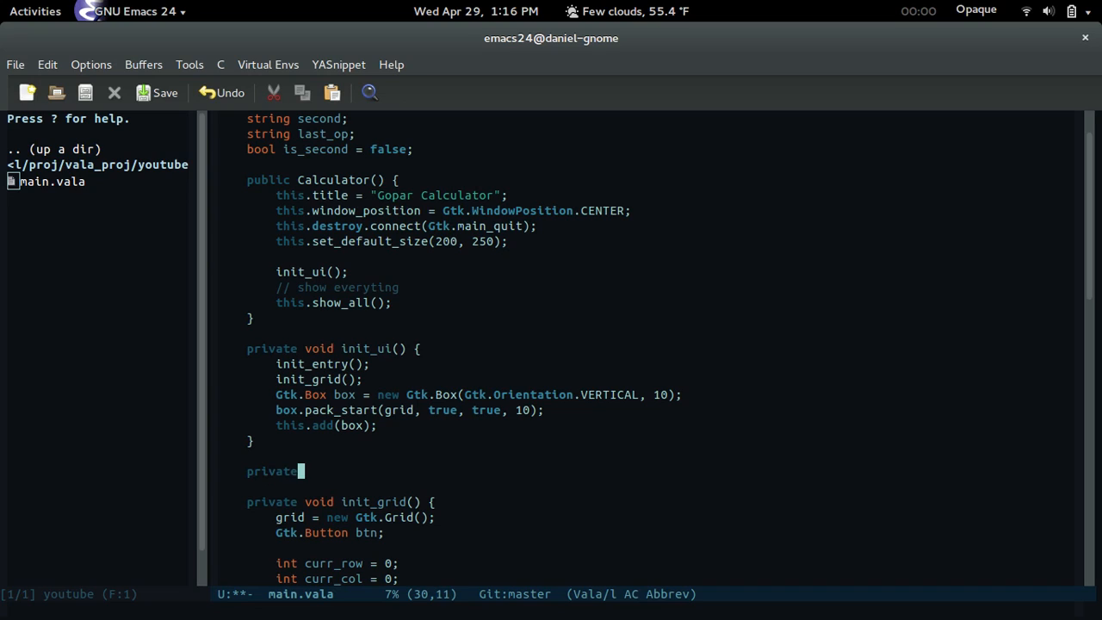
type("void init)e")
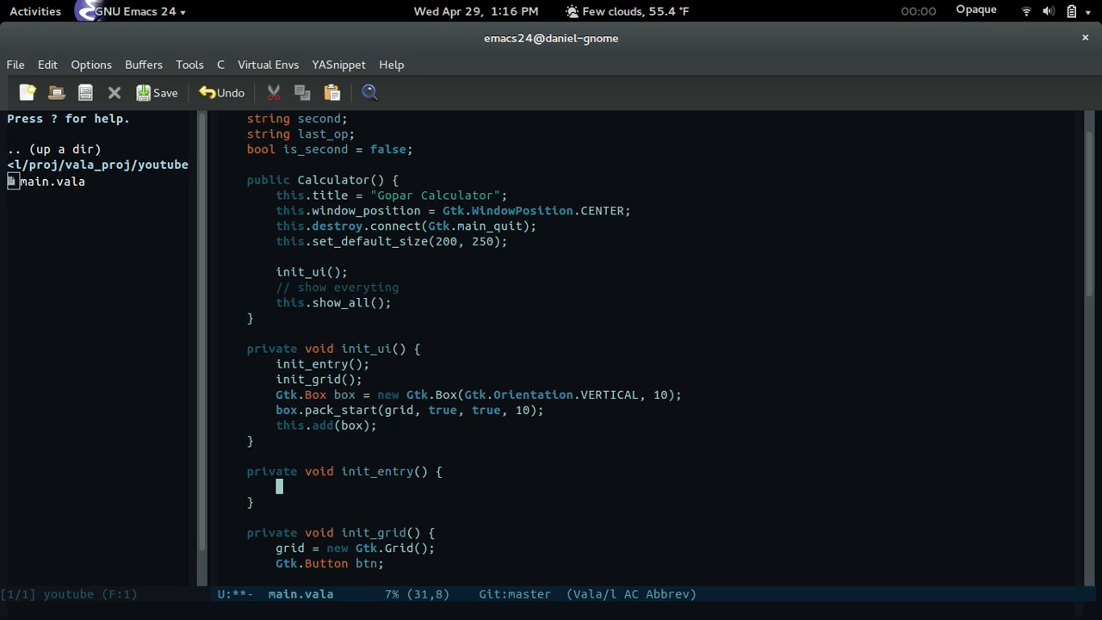
In init_entry create entry = new Gtk.Entry() with entry.editable = false, and save main.vala
type("entry")
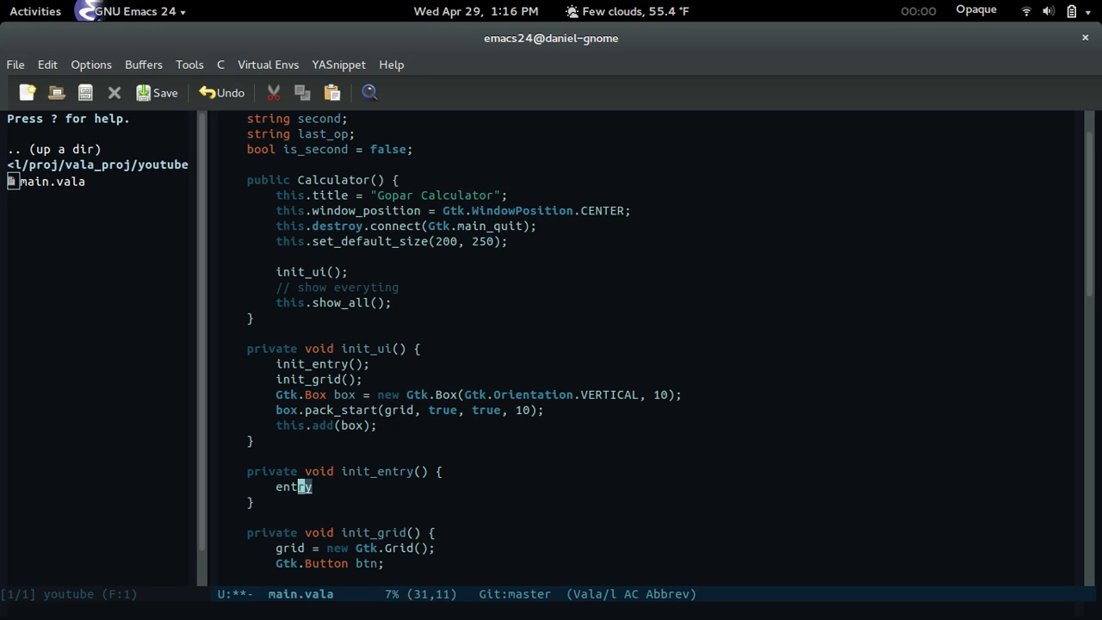
type("= new G")
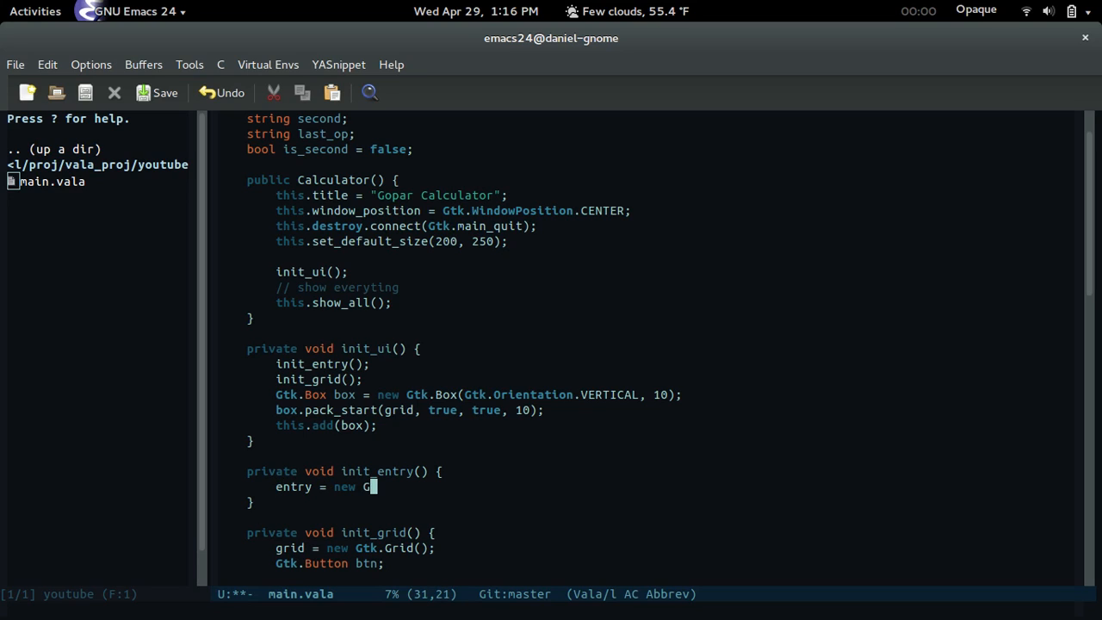
type("tk.Entry(0")
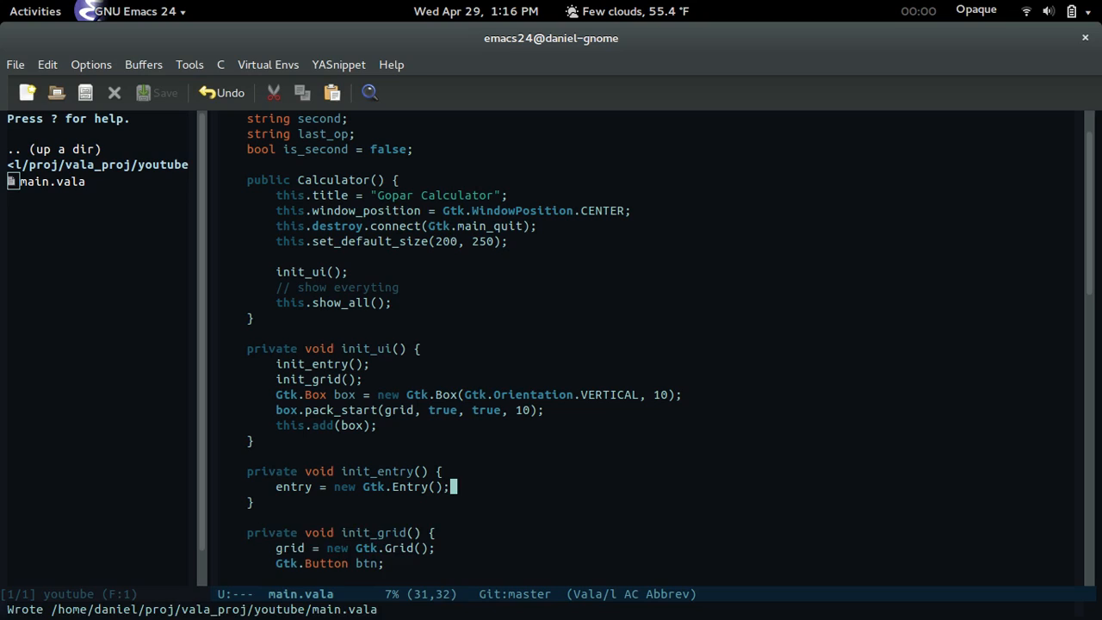
type("entry")
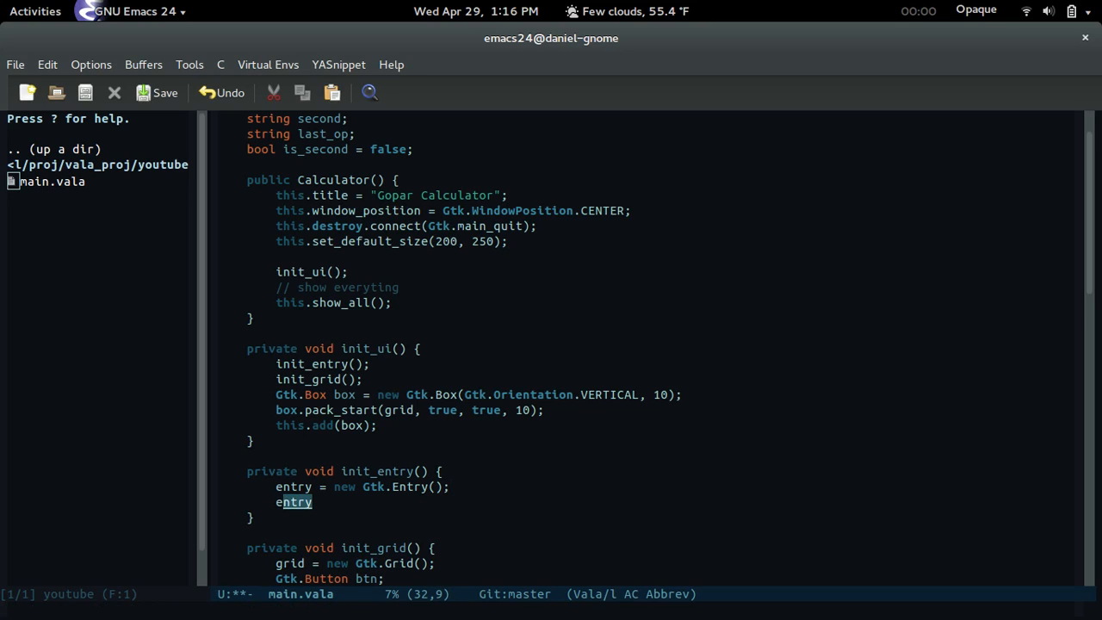
type(".edi")
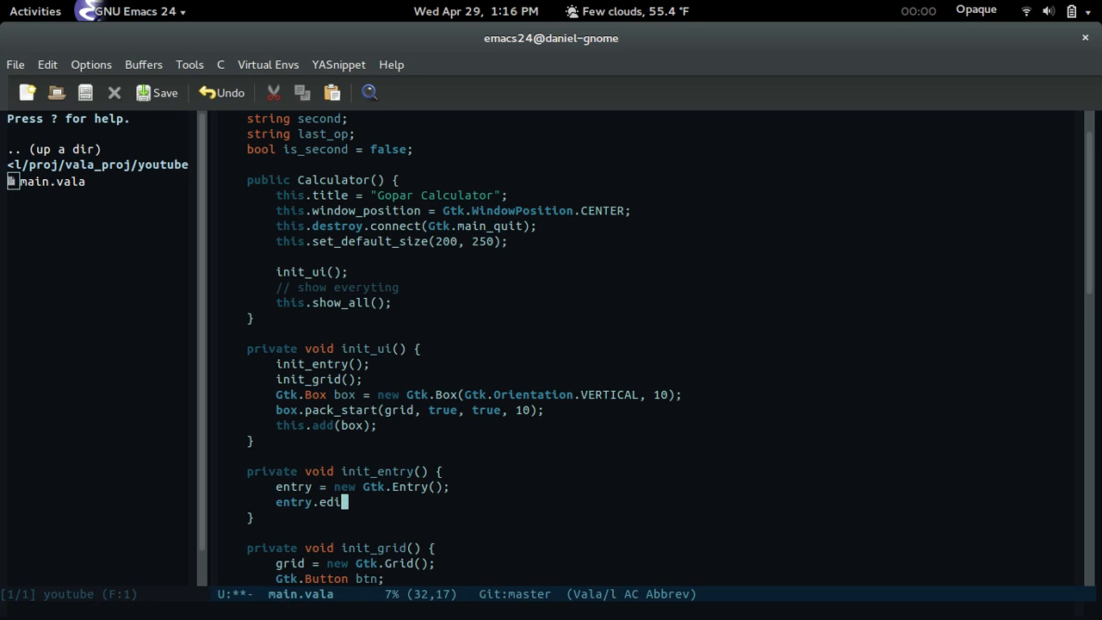
type("table = false;")
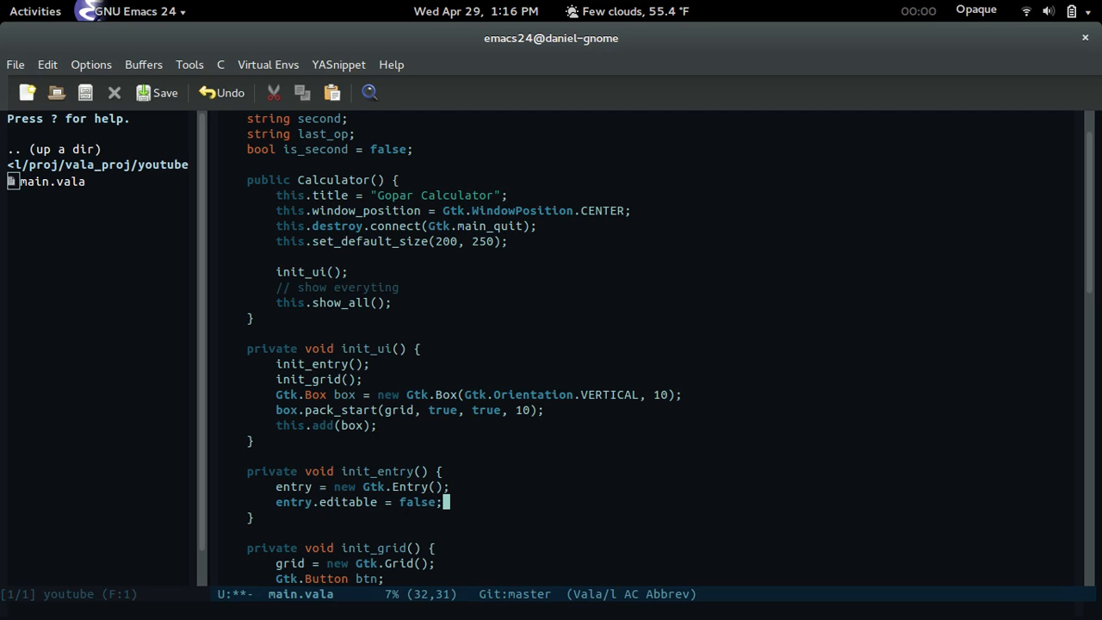
scroll("down", 3)
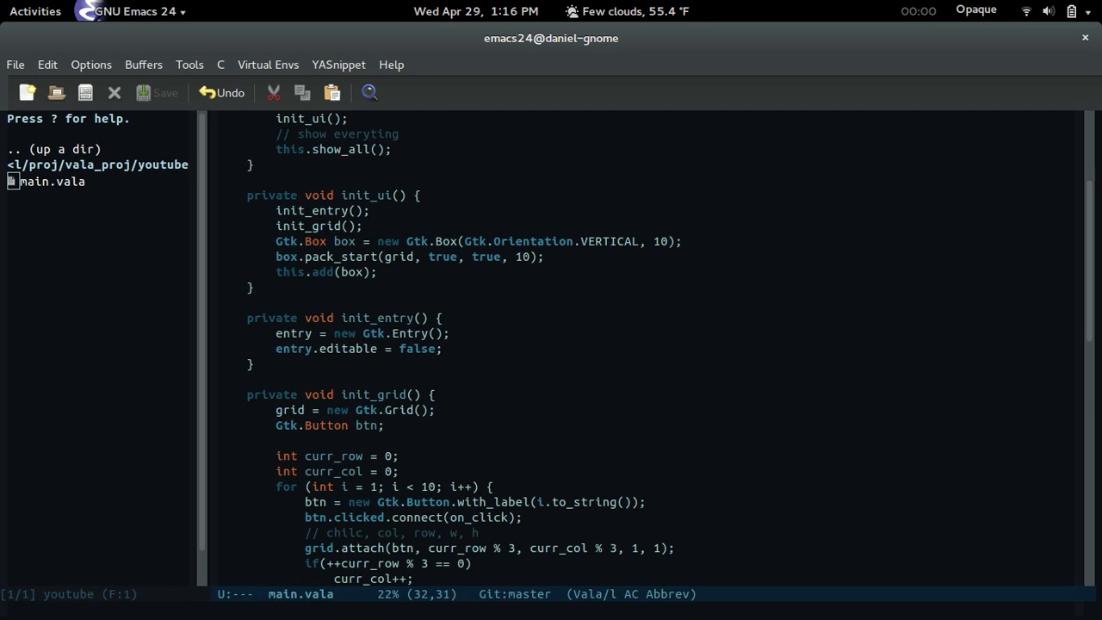
In on_click, read the clicked button's label into string label via btn.get_label()
scroll("down", 3)
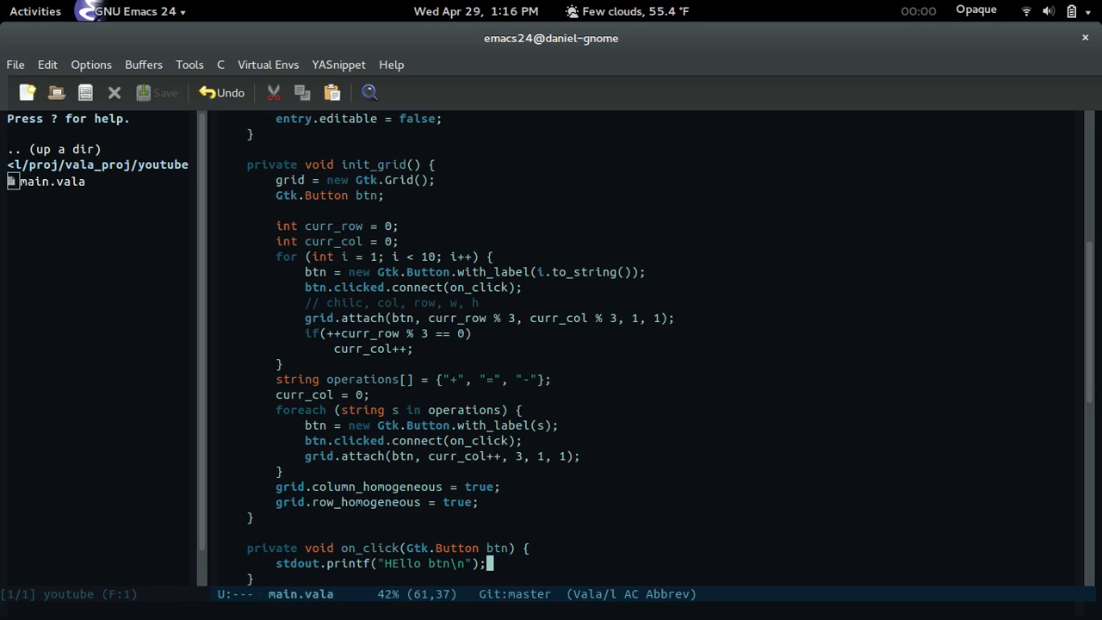
scroll("down", 3)
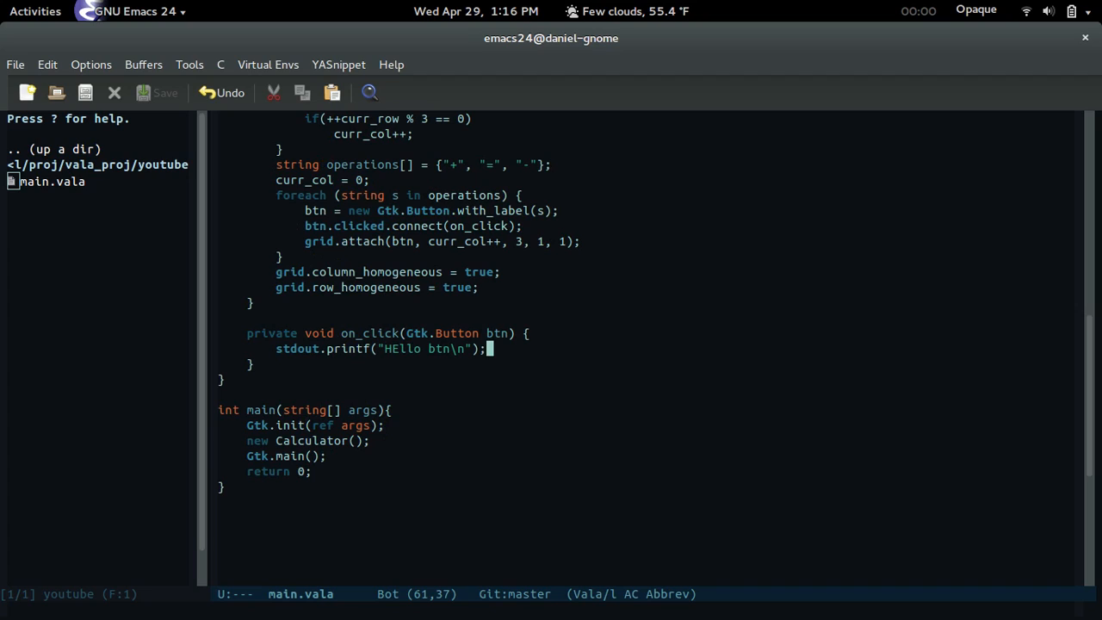
mouse_move(551, 347)
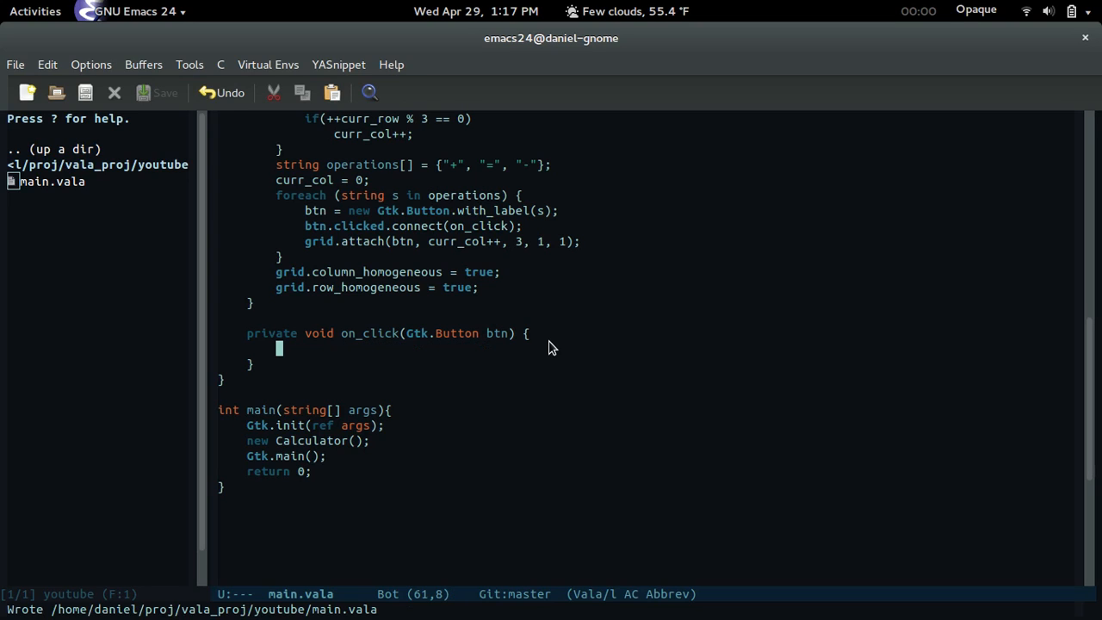
type("string")
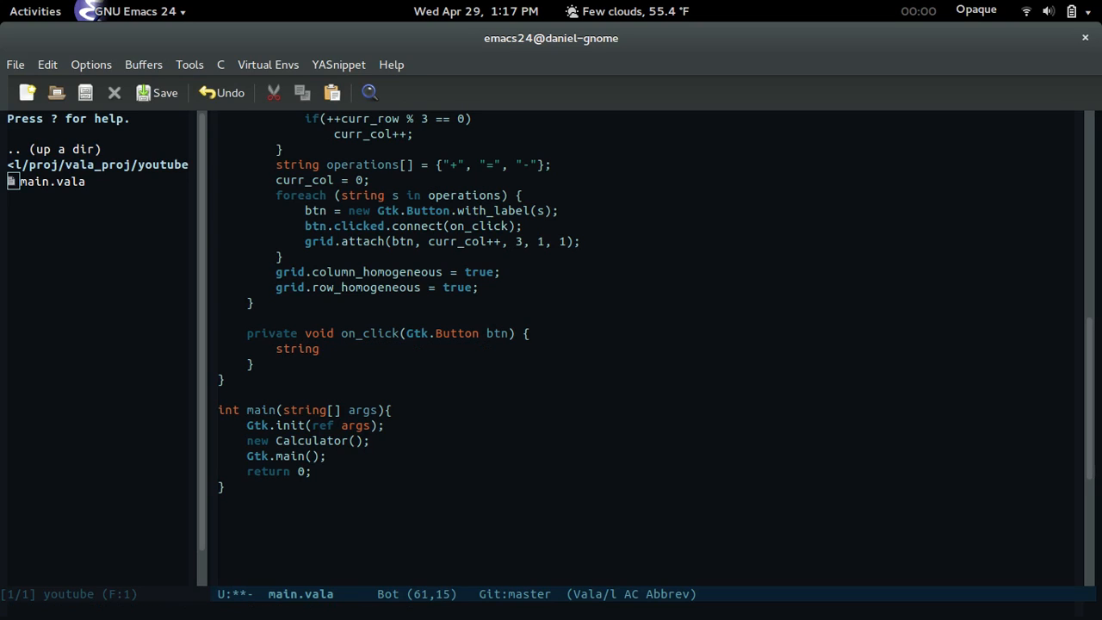
type("label =")
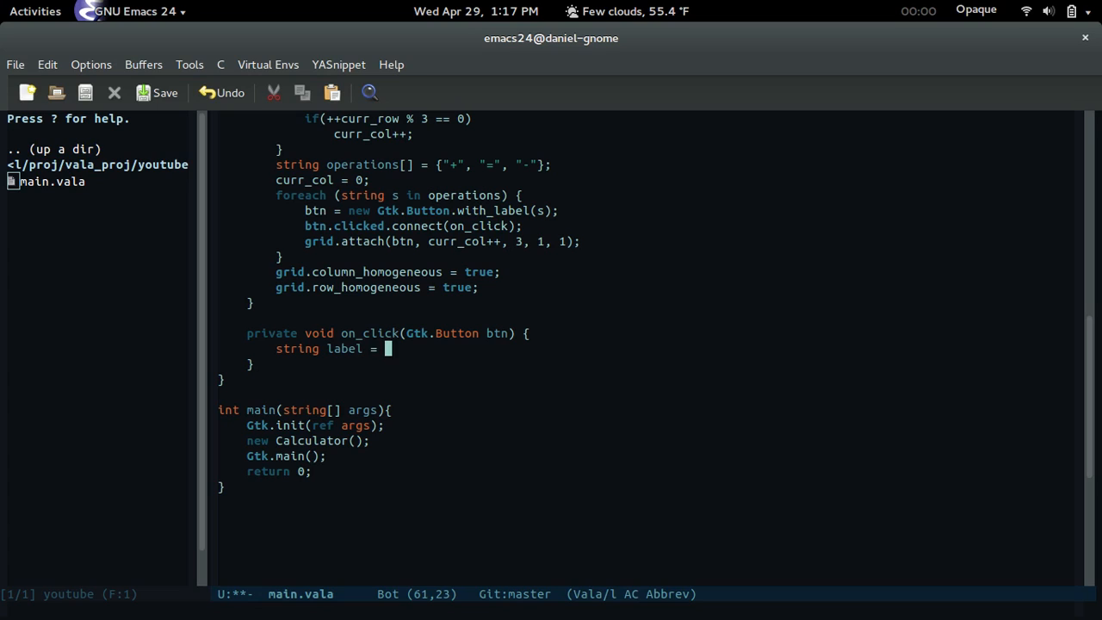
type("btn.get_")
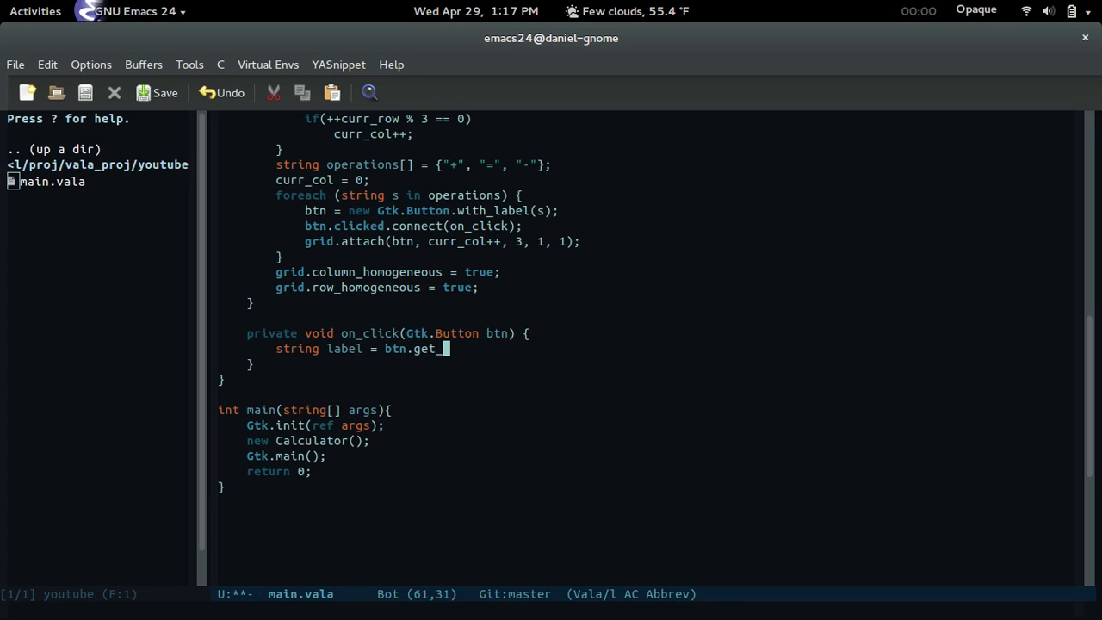
type("label();")
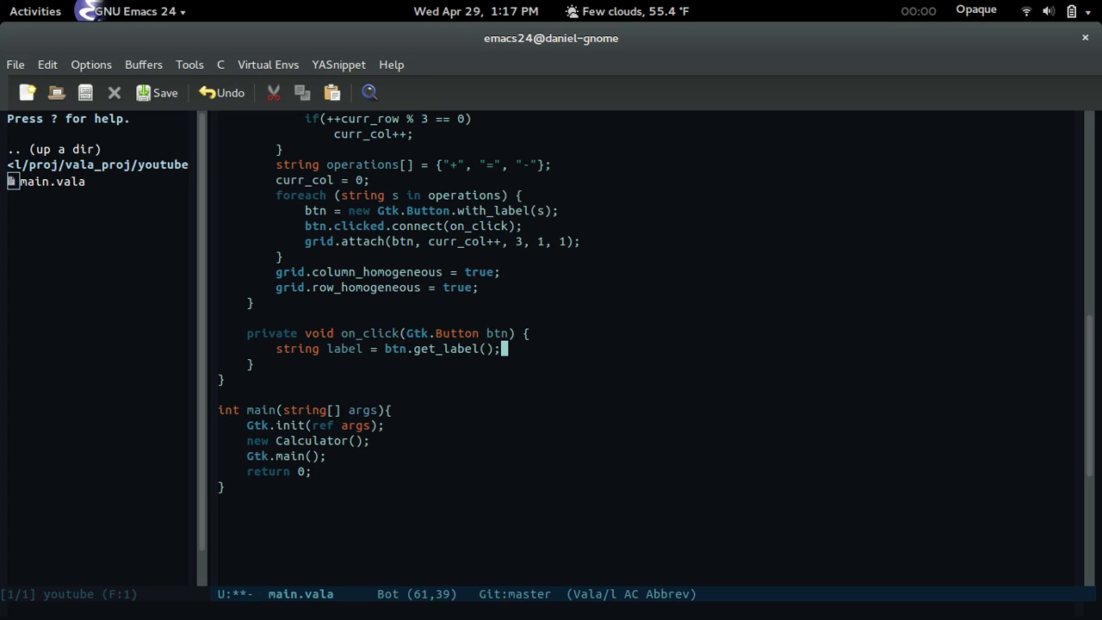
When label is "+" or "-", set last_op = label and is_second = true, then save
type("if (label")
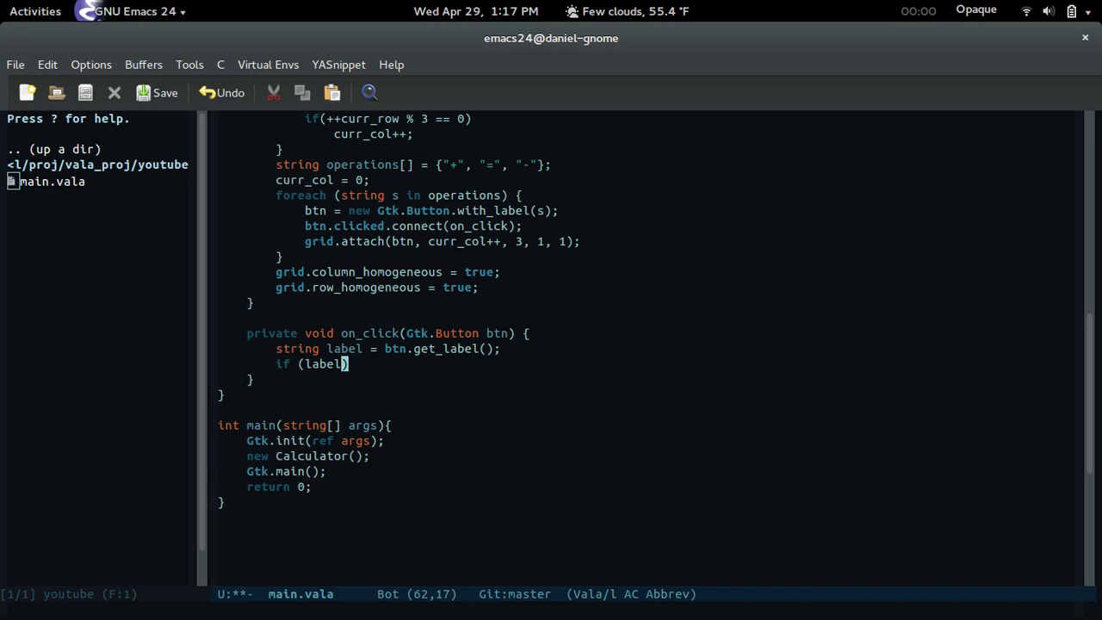
type("== \"+ \"")
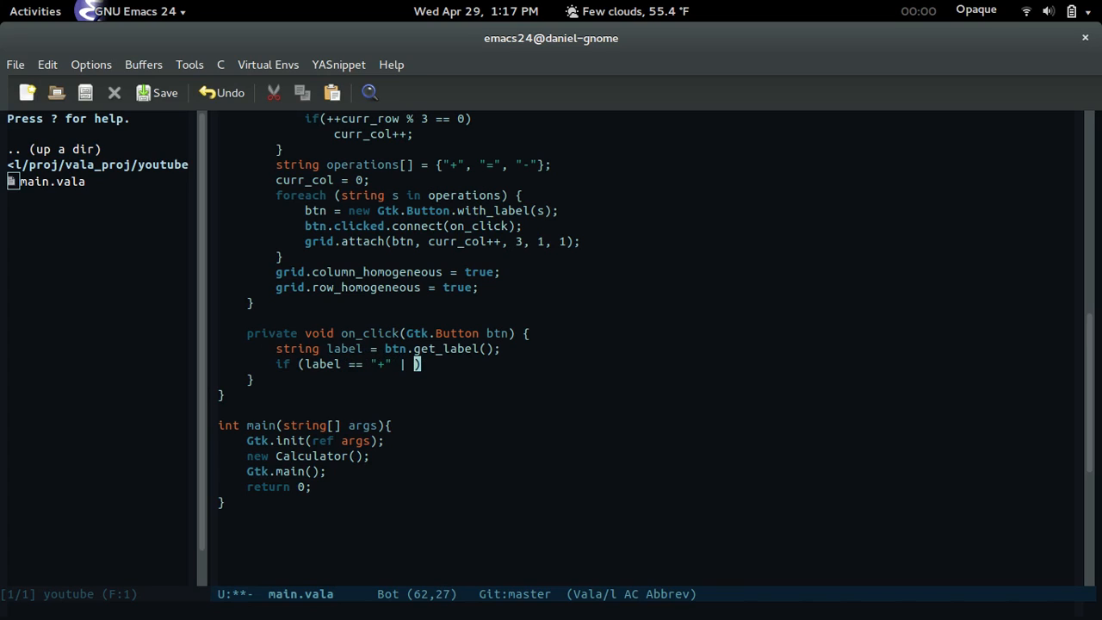
type("| label == \"-")
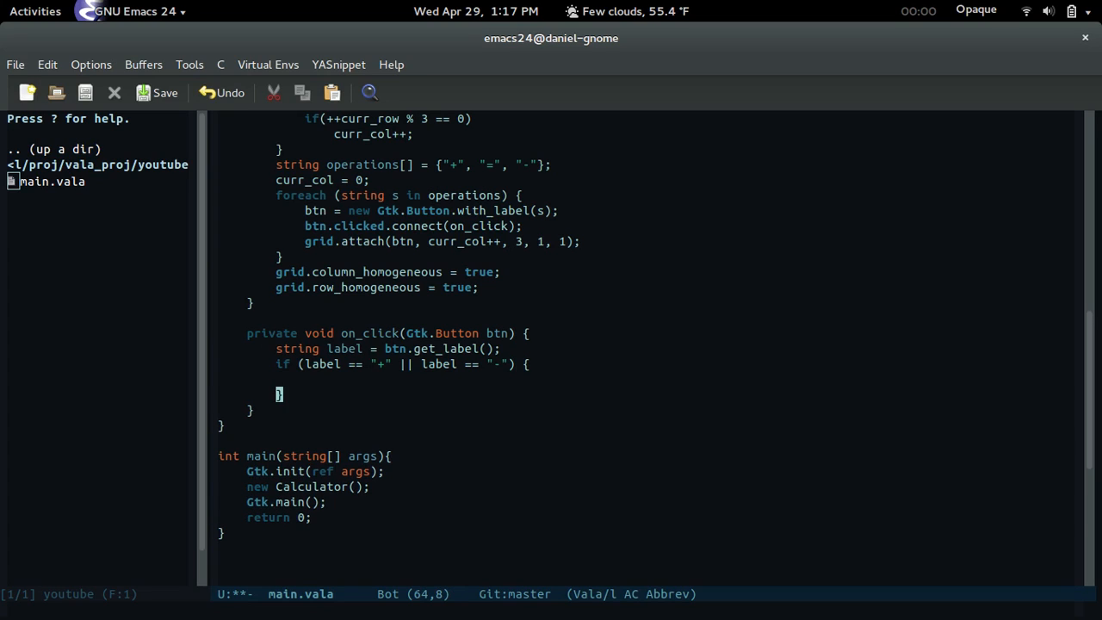
type("l")
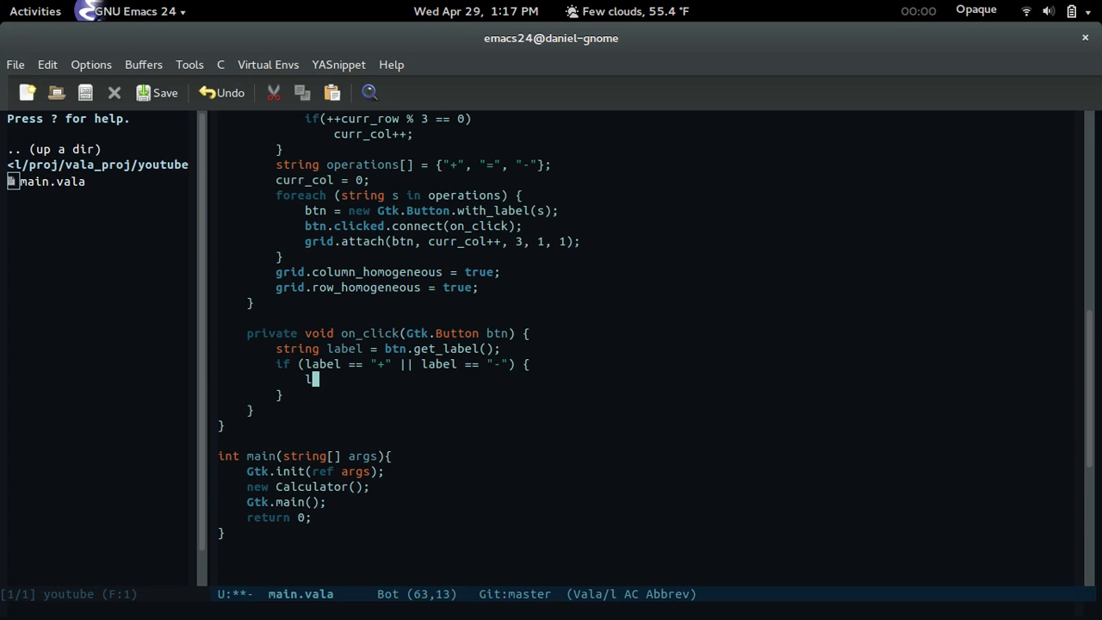
type("last_op = label;")
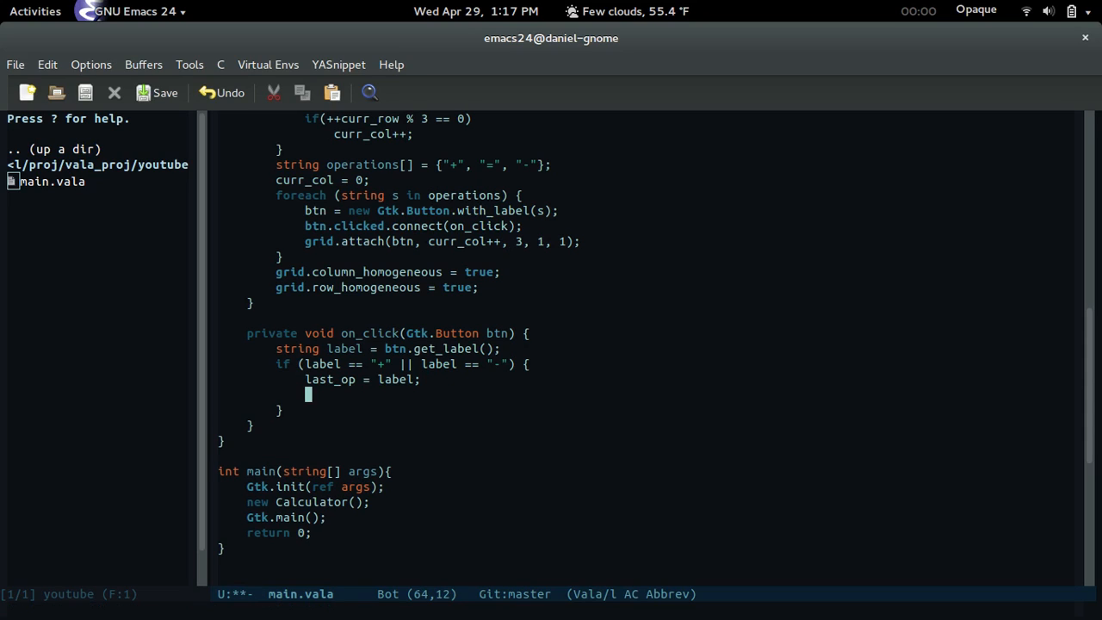
type("is_second =")
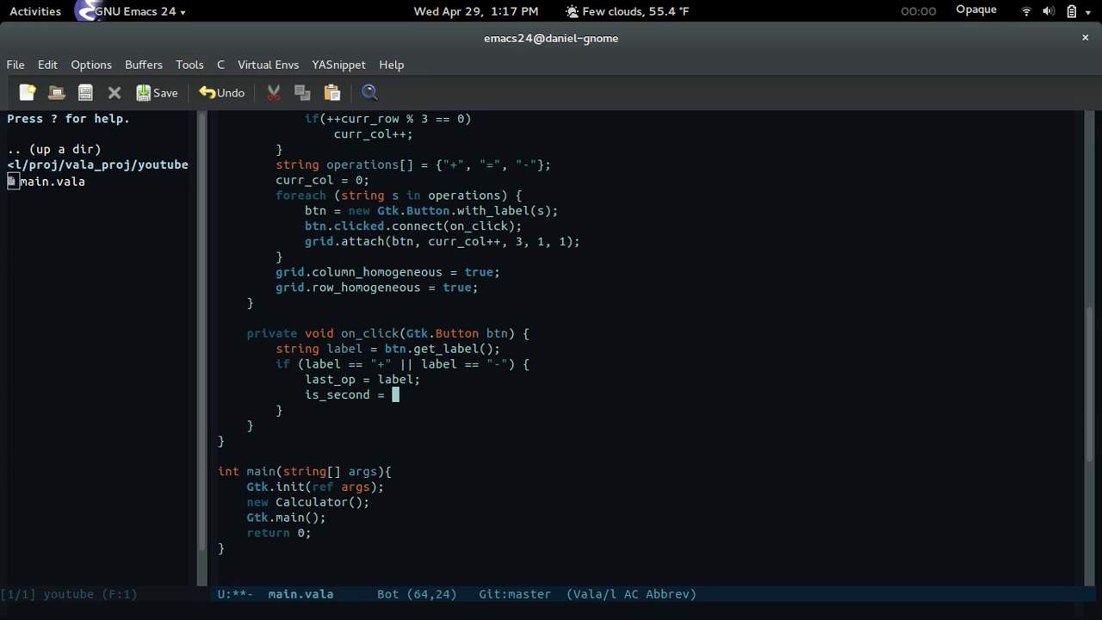
type("true;")
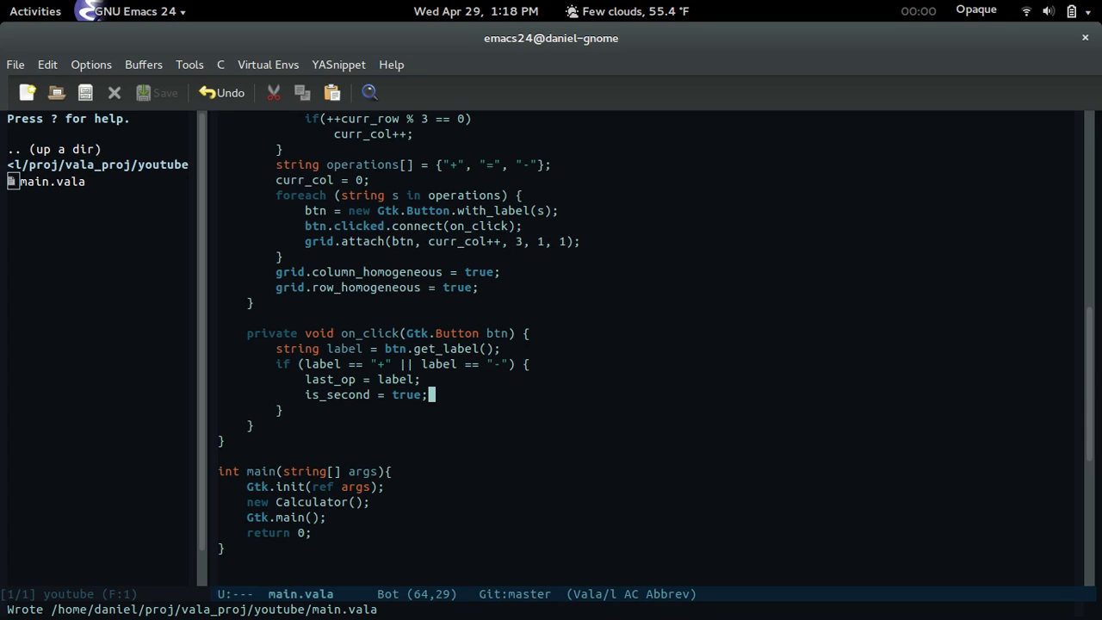
Append the operator with entry.text = entry.get_text() + label in the + / - branch
type("e")
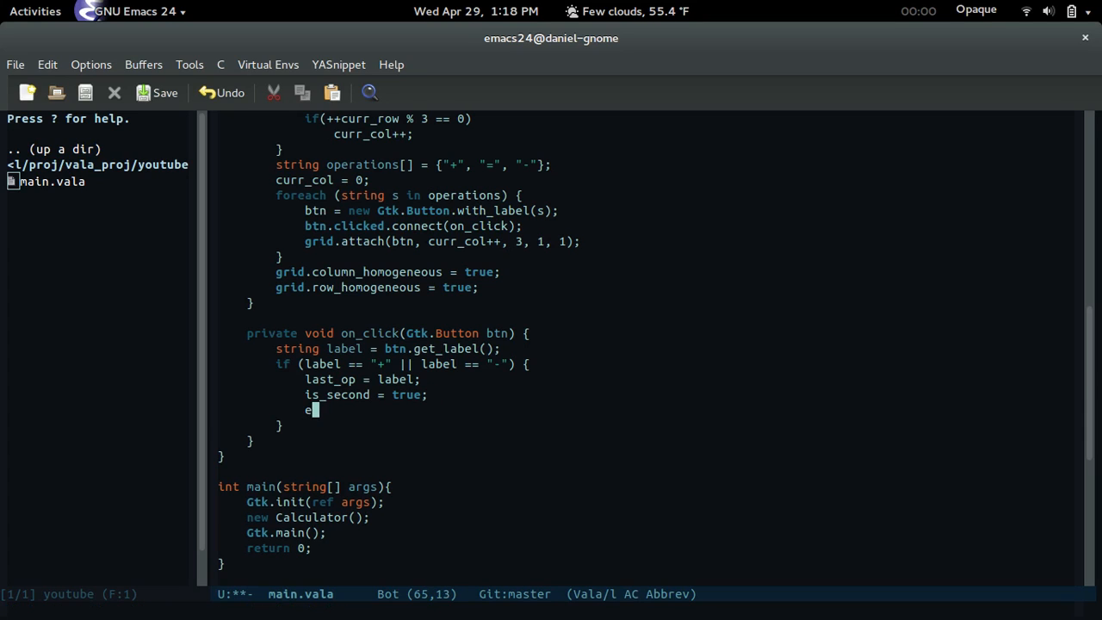
type("ntry.text = entry")
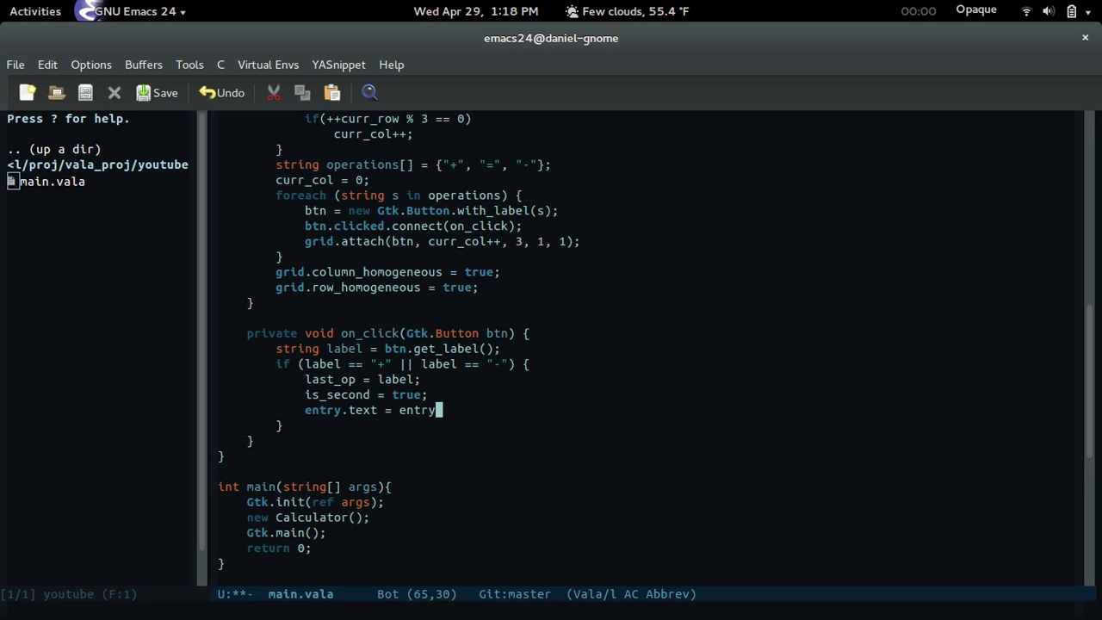
type(".get_tlabel")
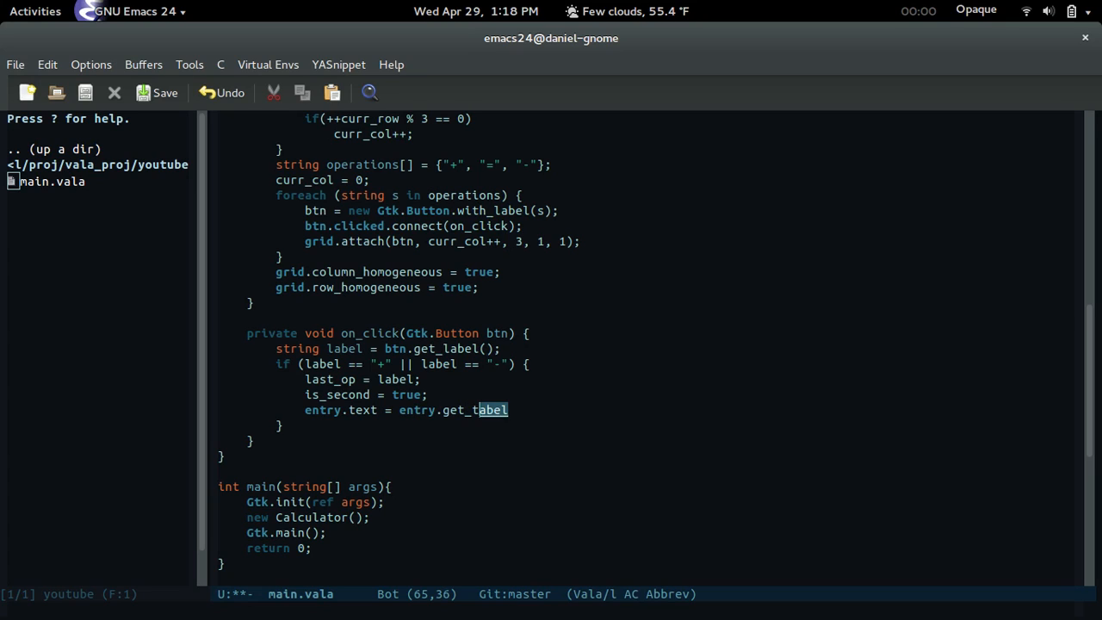
type("ext() +")
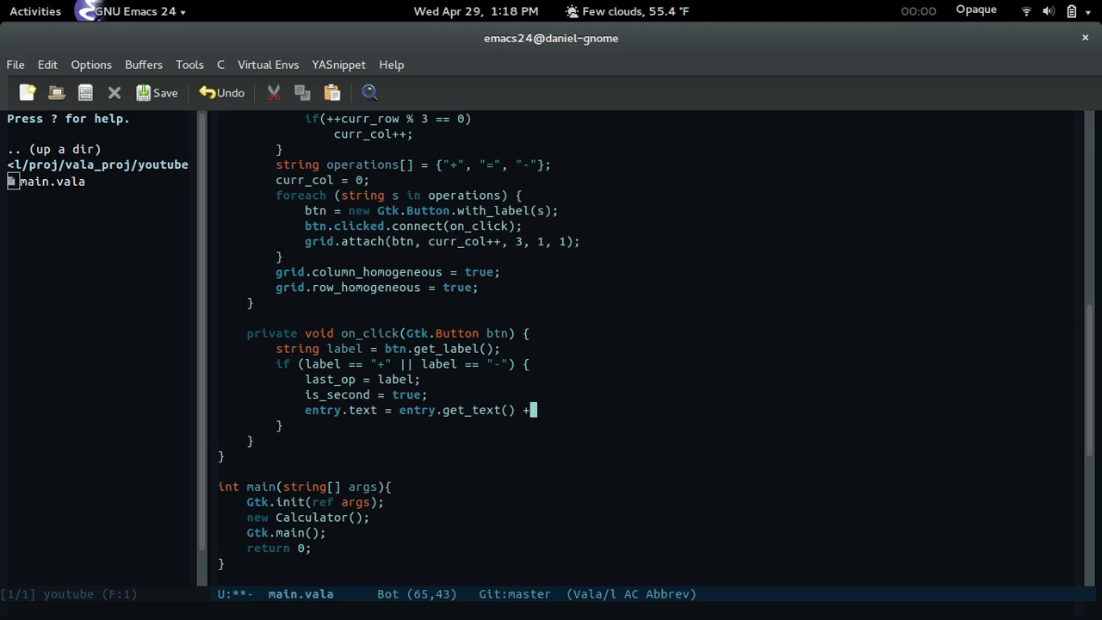
type("label;")
left_click(646, 425)
type(" else if (")
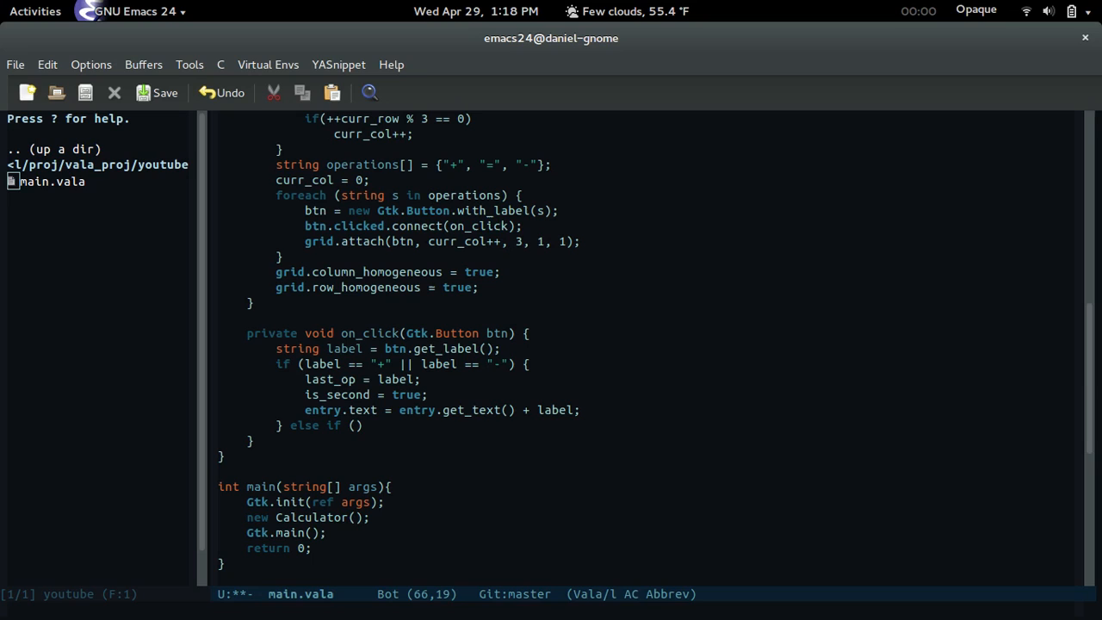
Add an else if (label == "=") branch parsing first into int f and starting int s, saving midway
type("label == \"=")
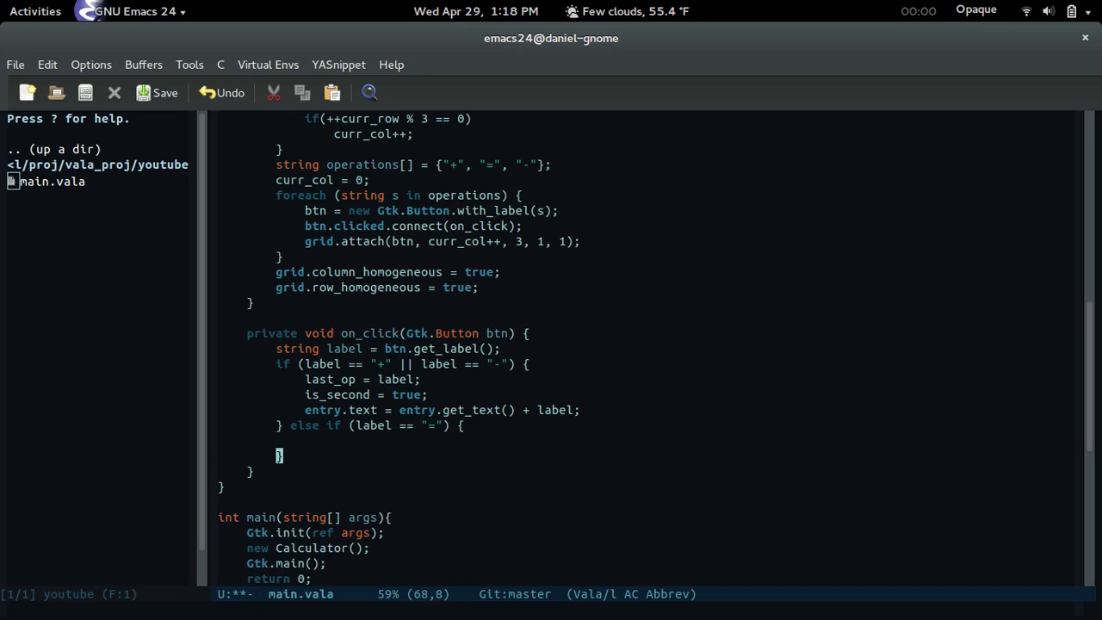
left_click(162, 93)
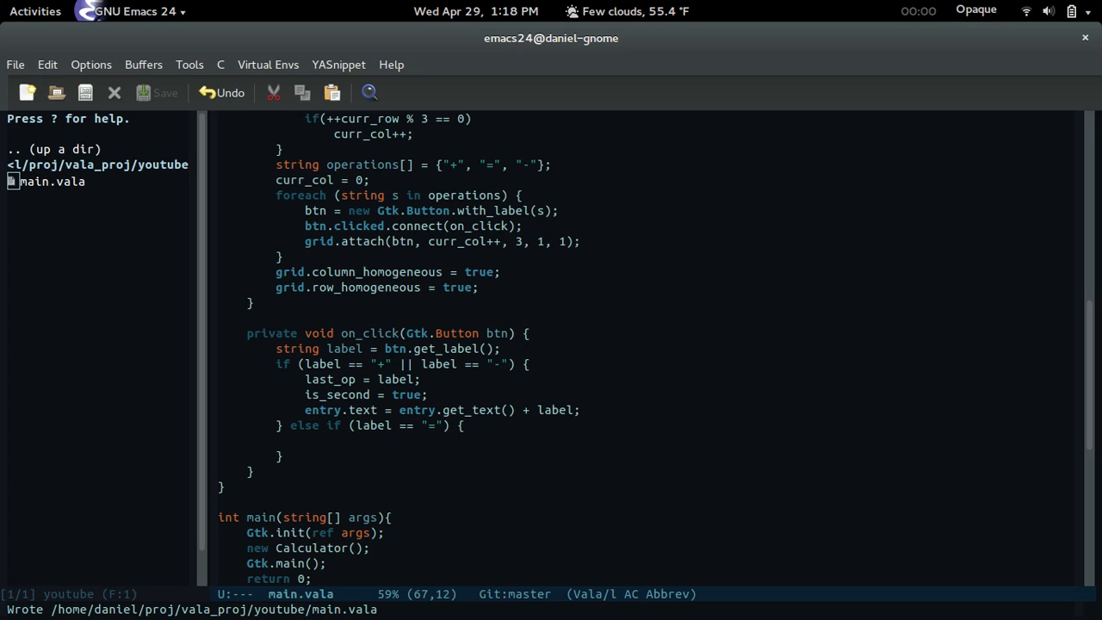
type("int f =")
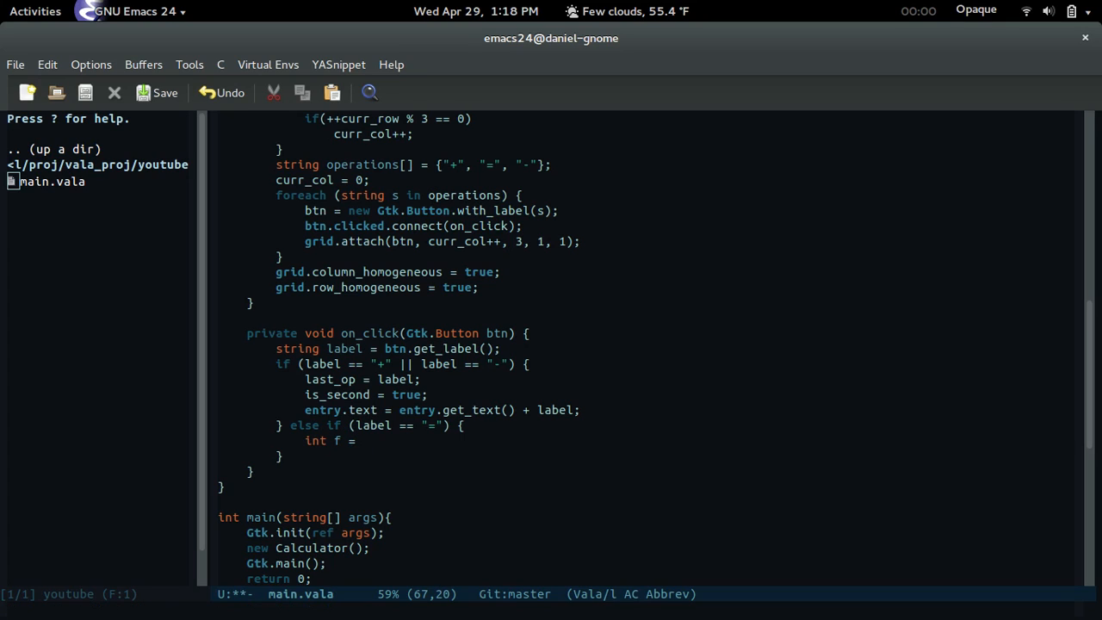
type("int.ps")
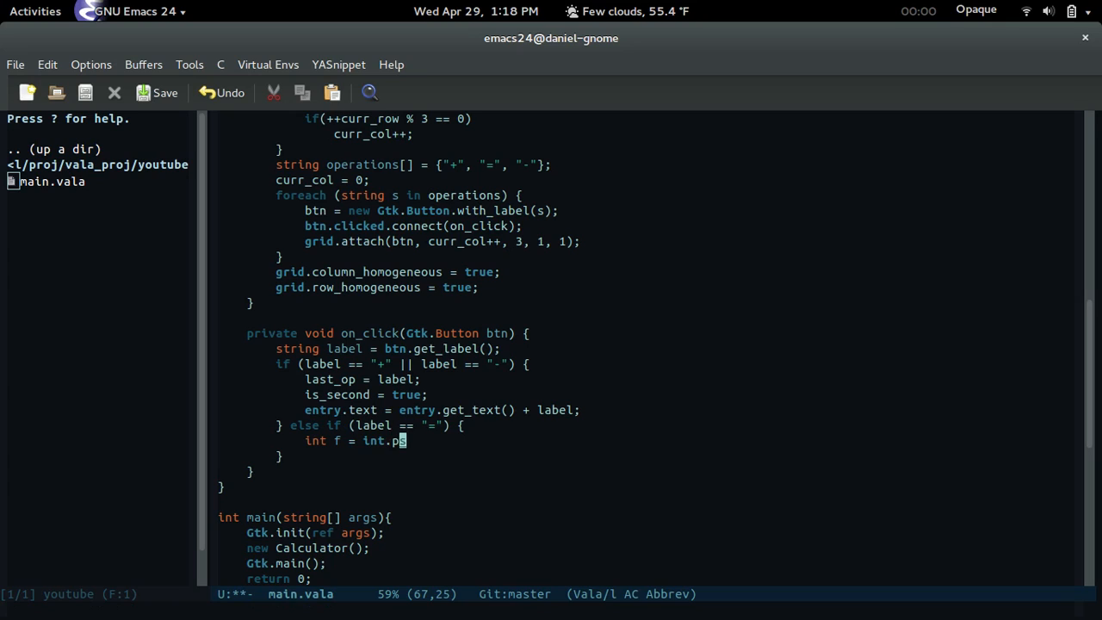
type("arse()")
type("i")
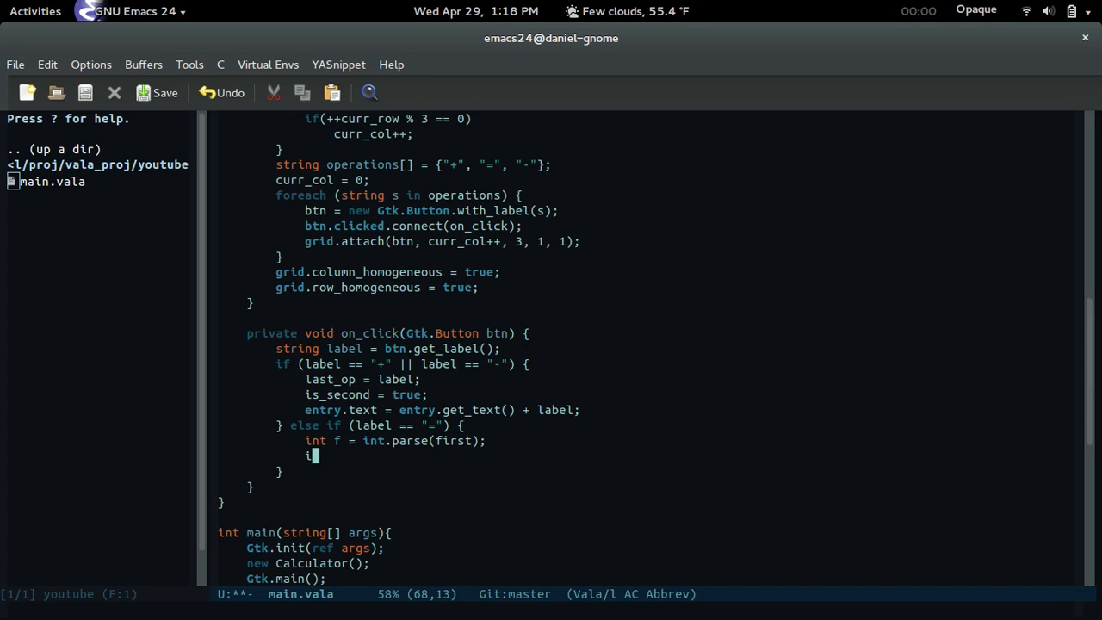
type("nt s = int")
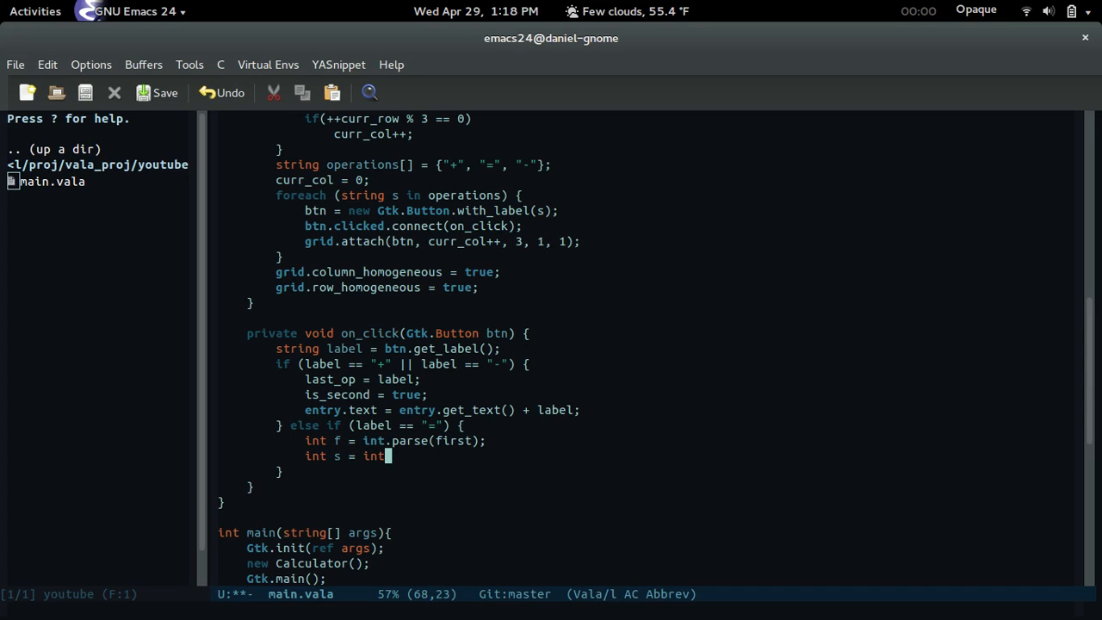
type(".parse(s)")
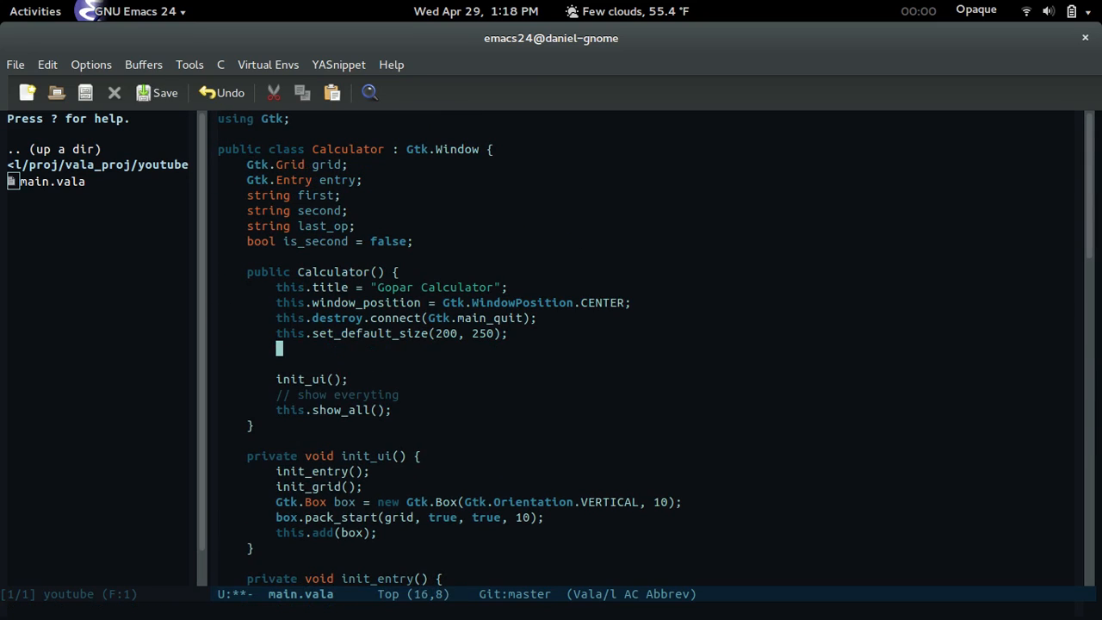
In the constructor add // init values with first = ""; second = ""; and return to the equals branch
type("// init val")
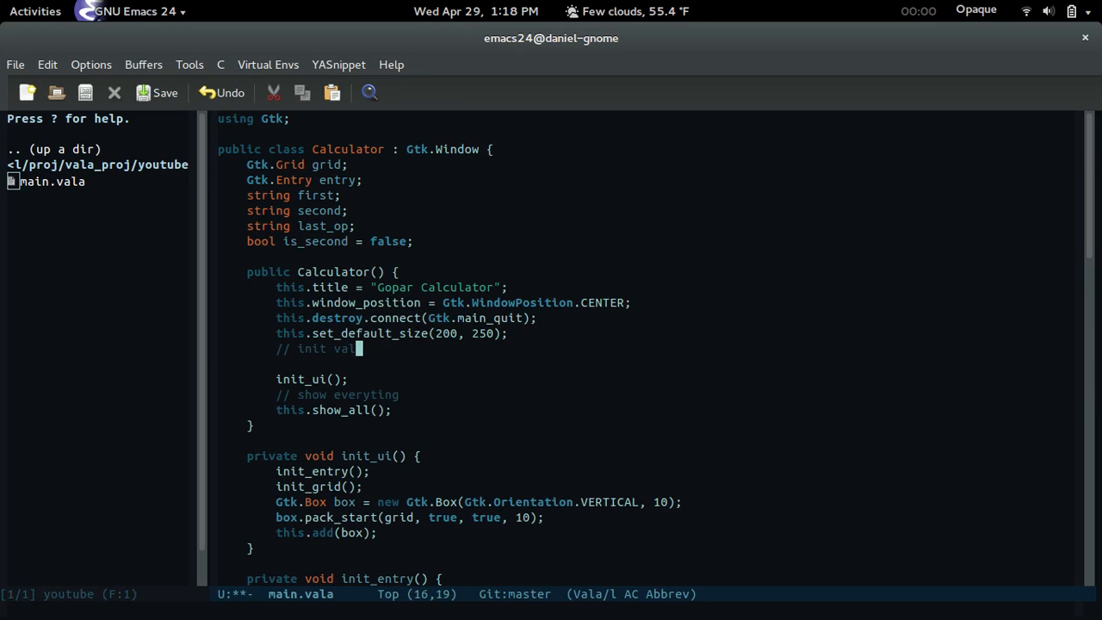
type("first")
type("seco")
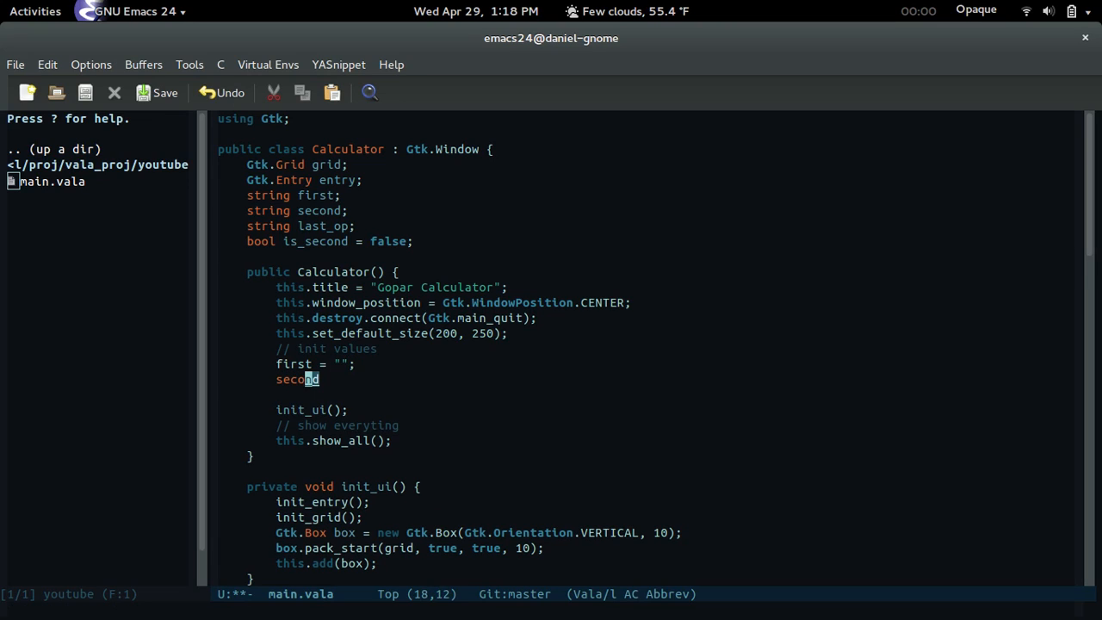
type("= \"\";")
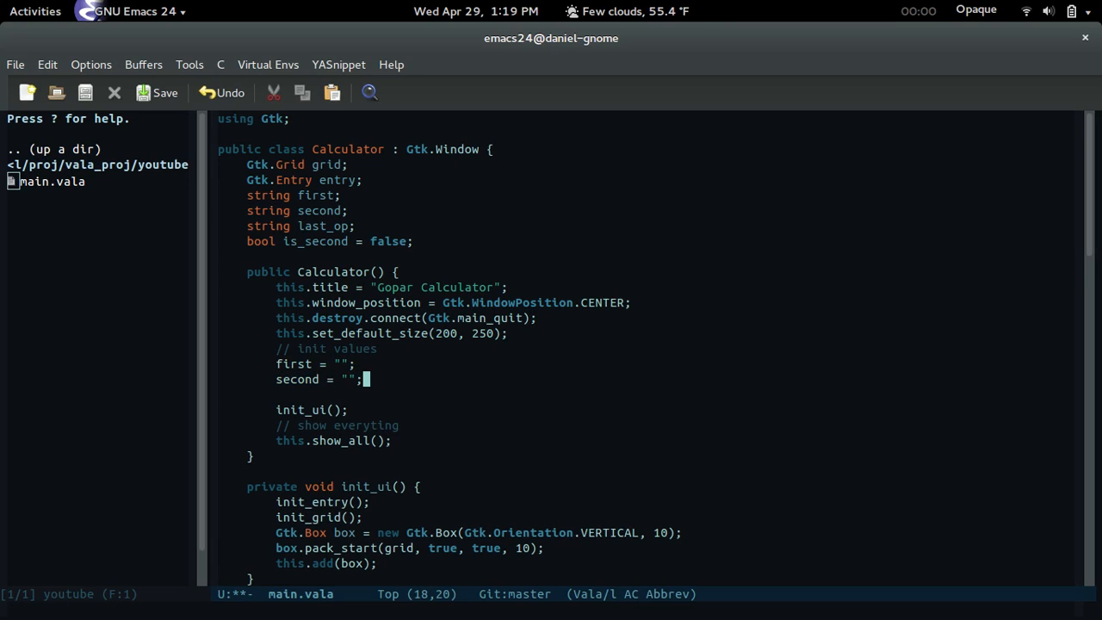
scroll("down", 3)
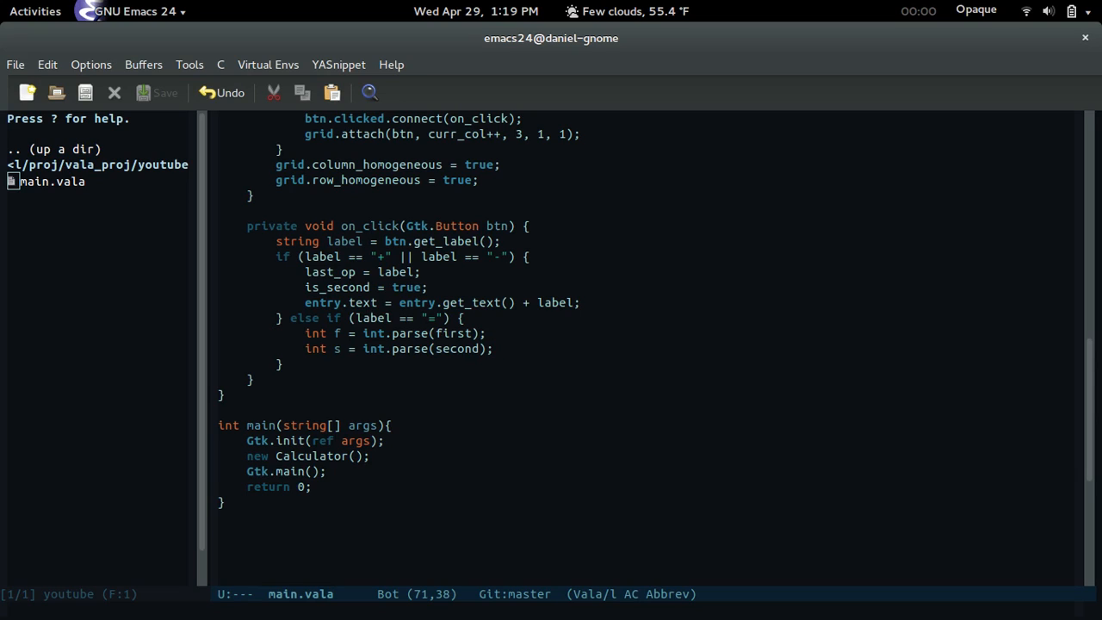
Compute int answer as f + s or f - s depending on last_op, fixing the misspelled name
type("int asnwer")
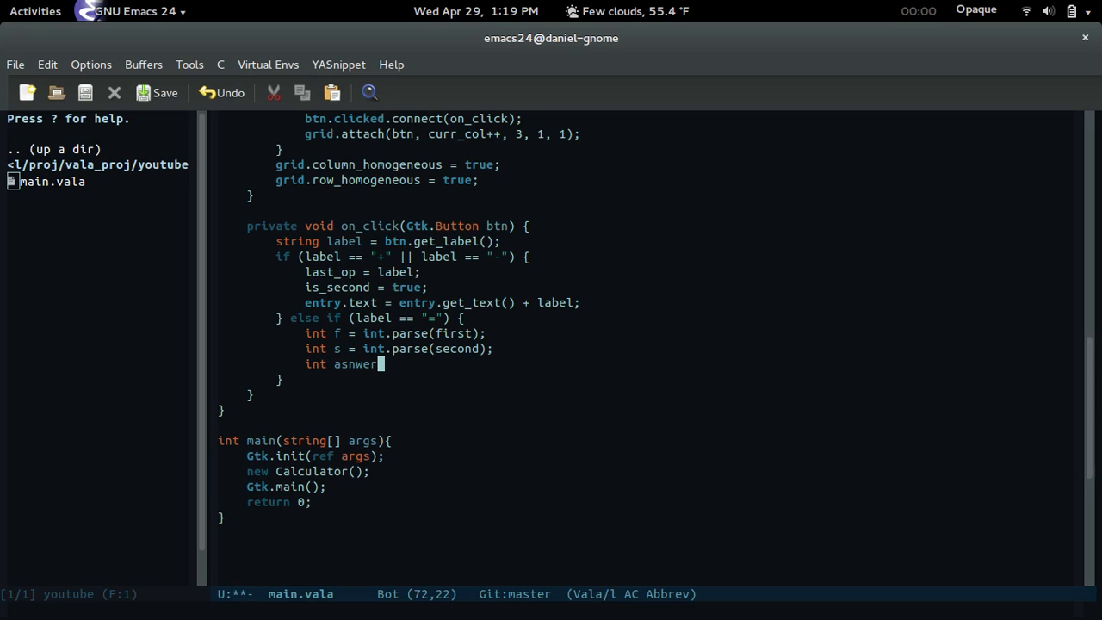
key("BackSpace")
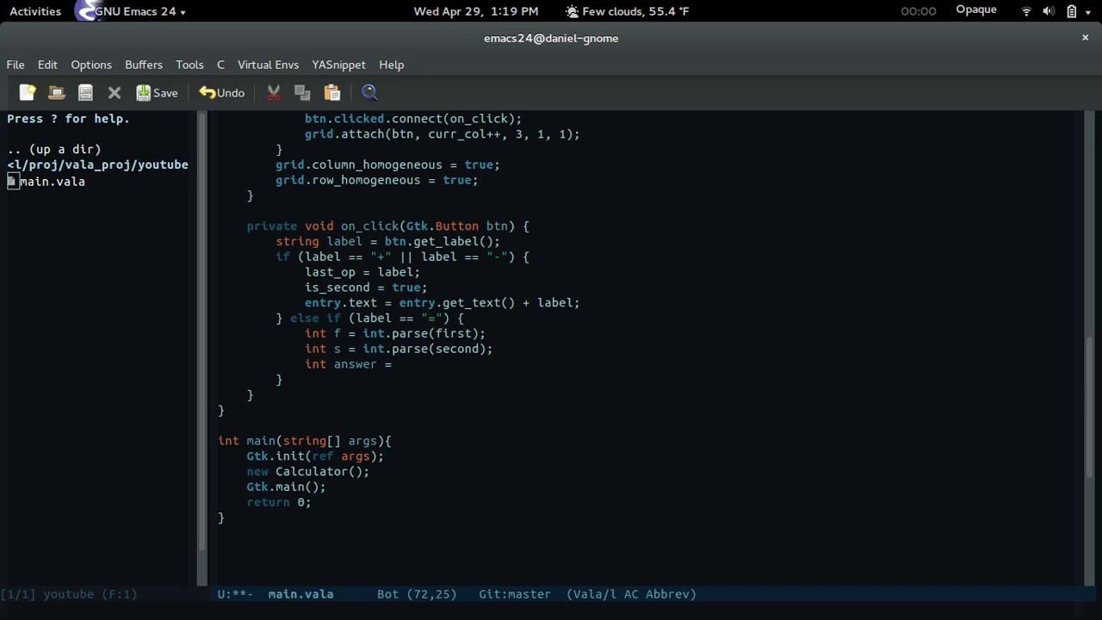
type("(last_op")
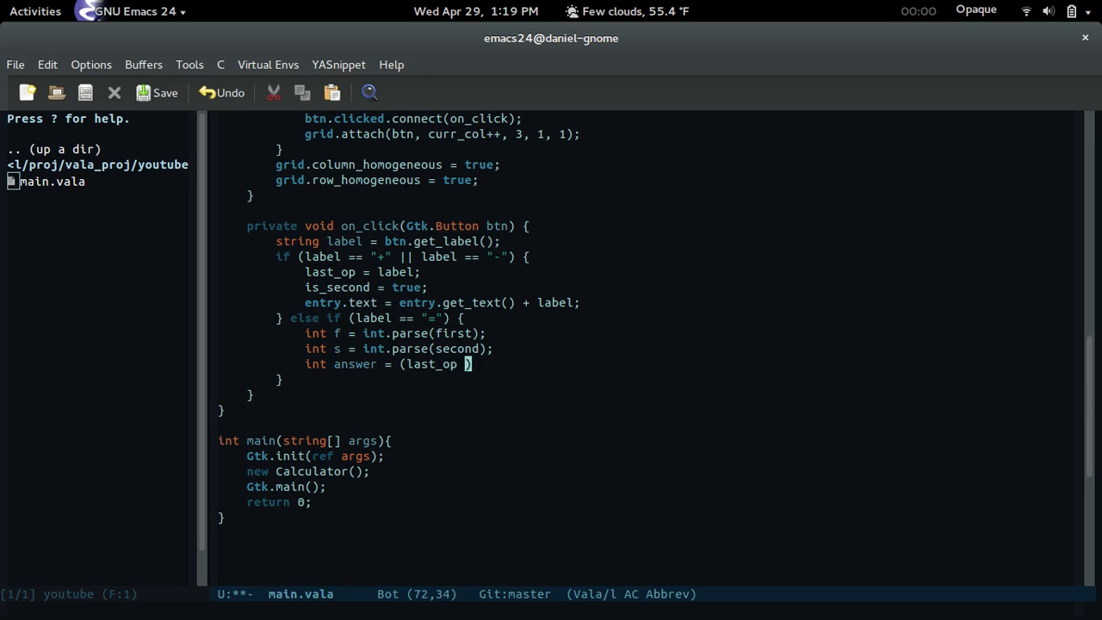
type("== \"=\")")
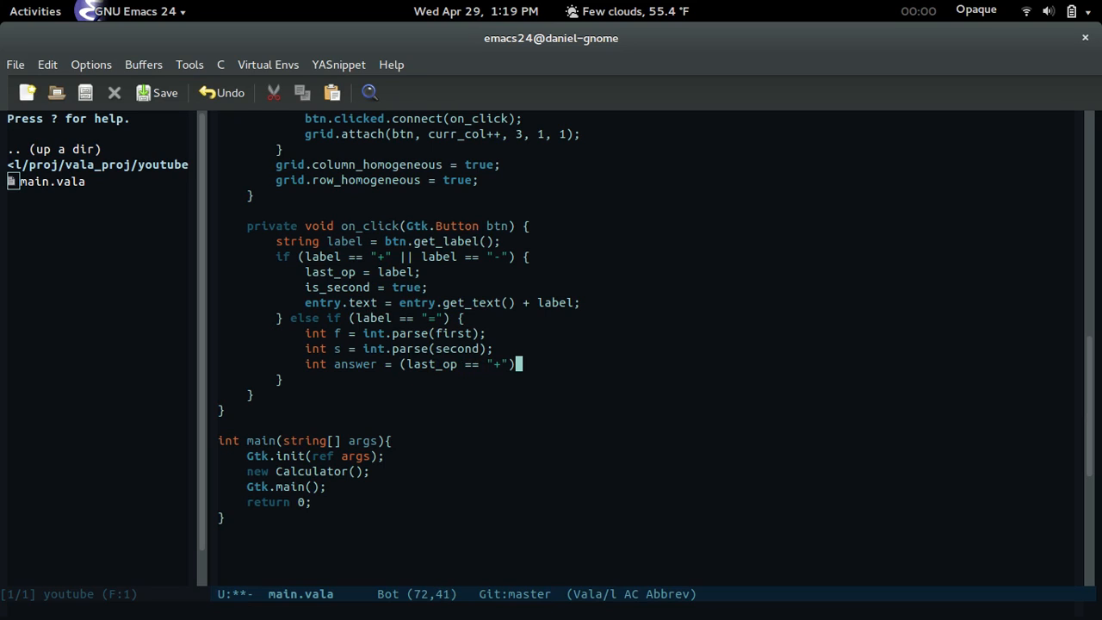
type("? f + s: f - s;")
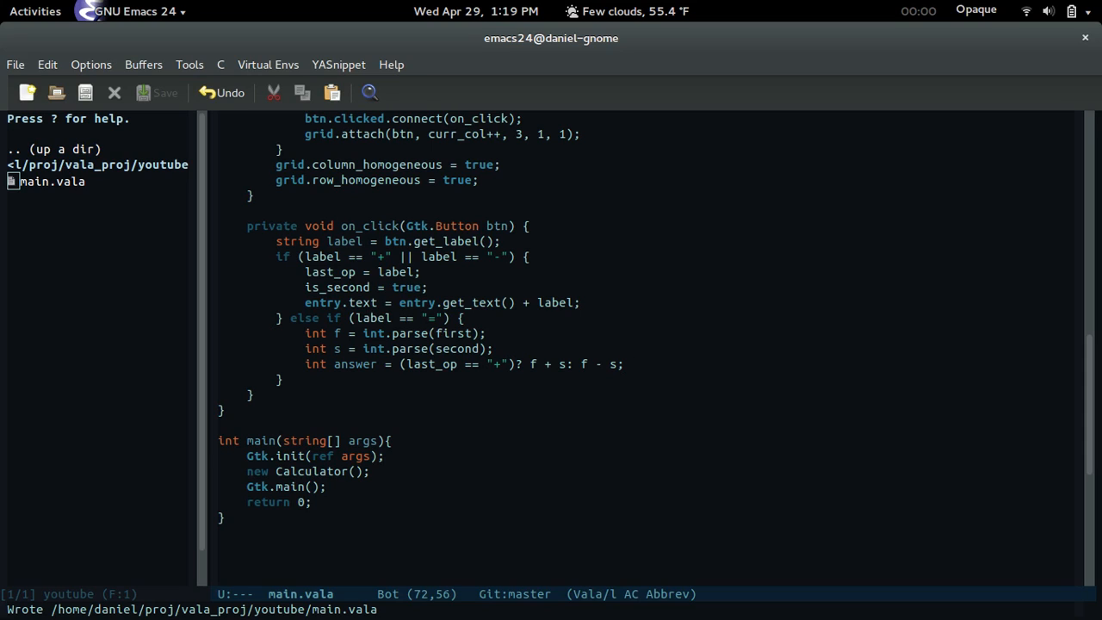
Show the result with entry.text = answer.to_string()
type("entry")
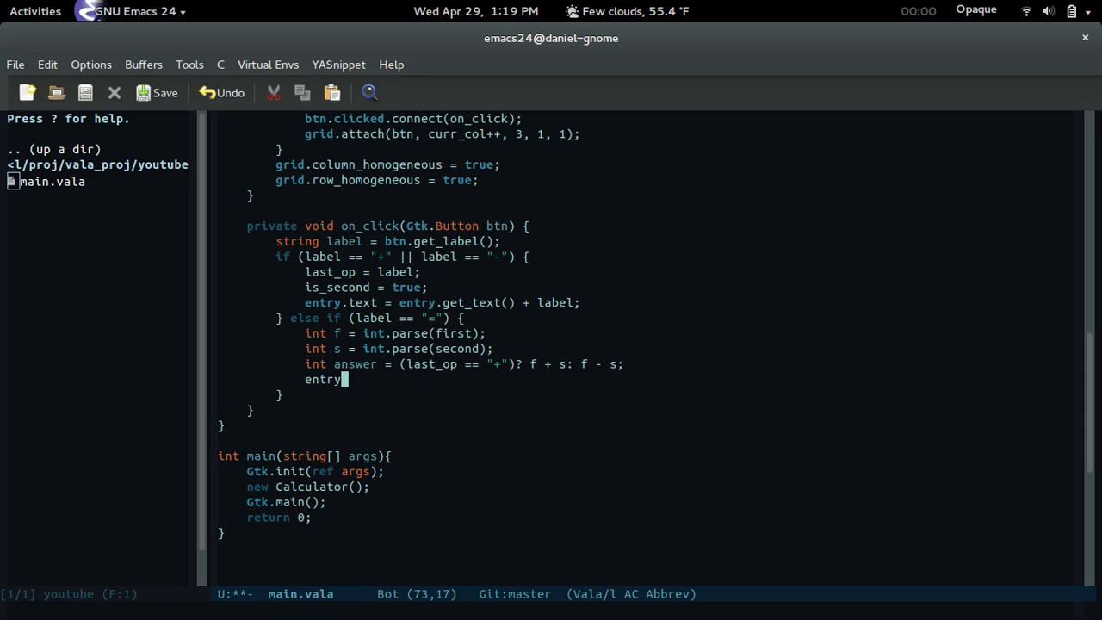
type(".text")
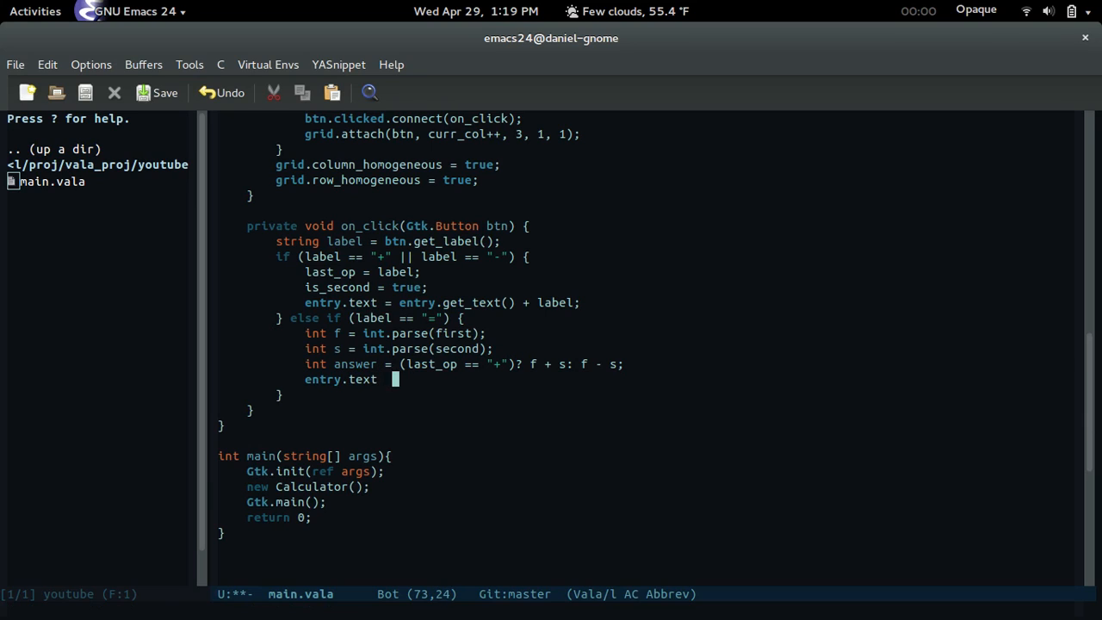
type("= answer.to_string();")
type("is_second = false;")
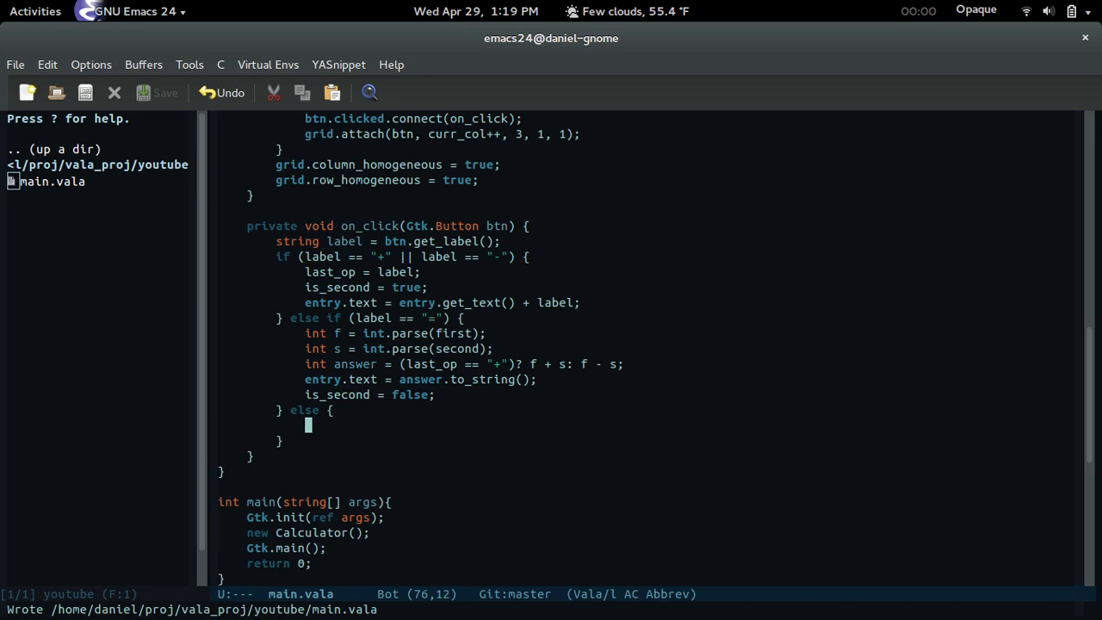
In the else branch append the label to first when !is_second, otherwise to second
type("if (")
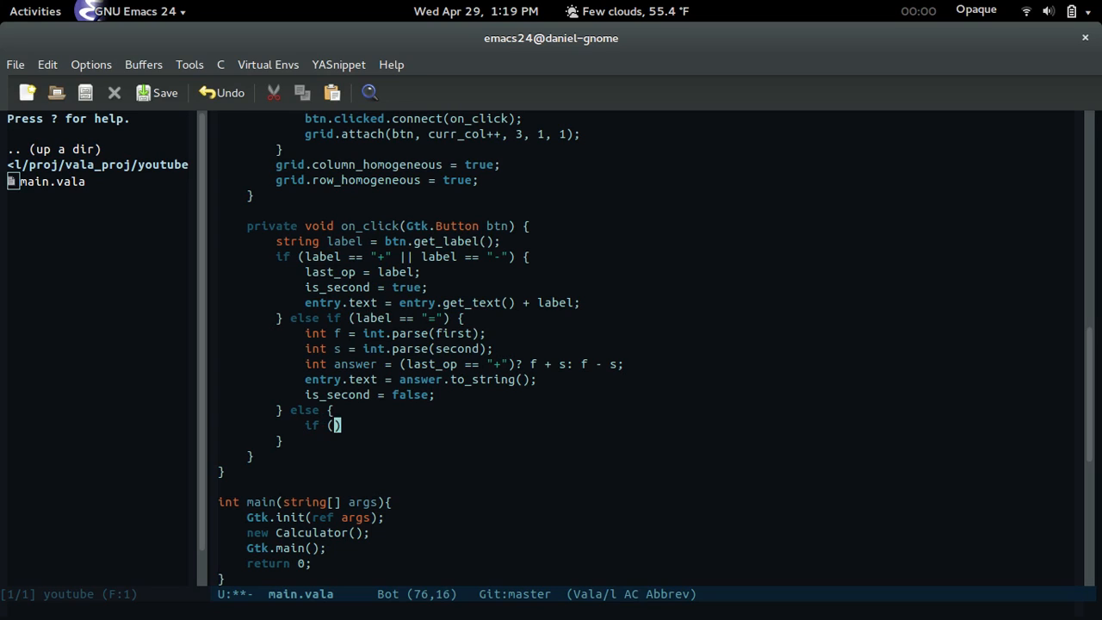
type("!is_second")
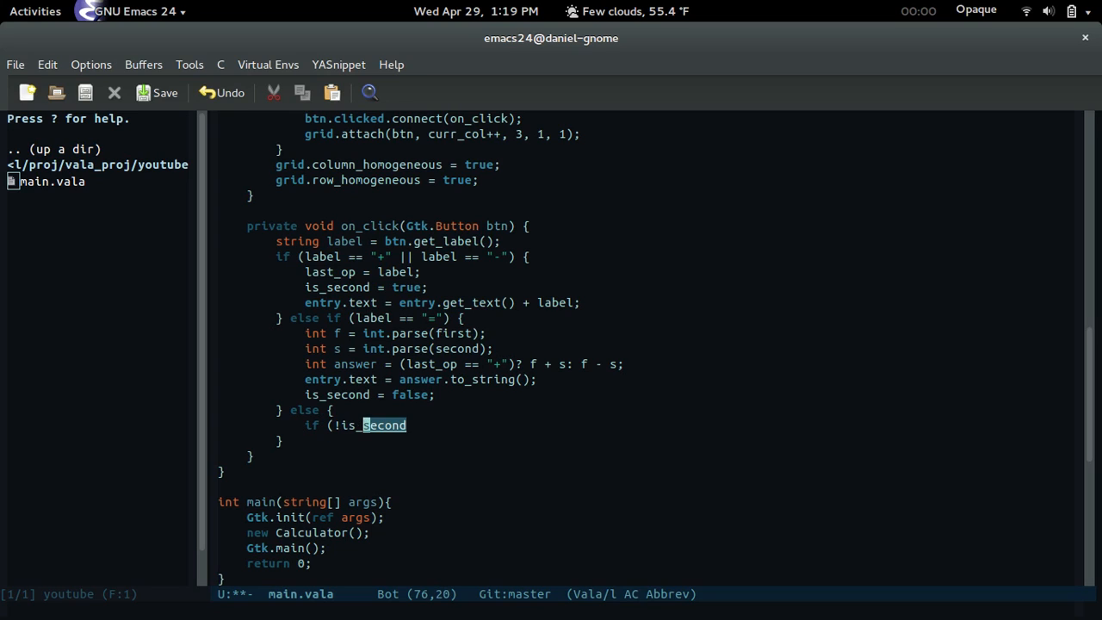
type(")")
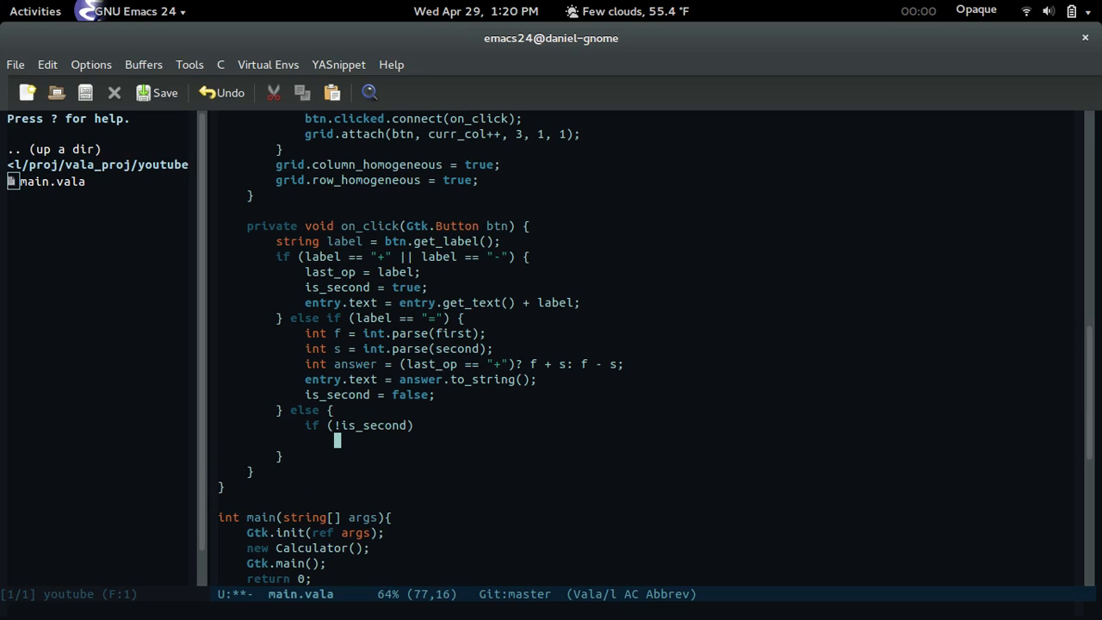
type("first += label;")
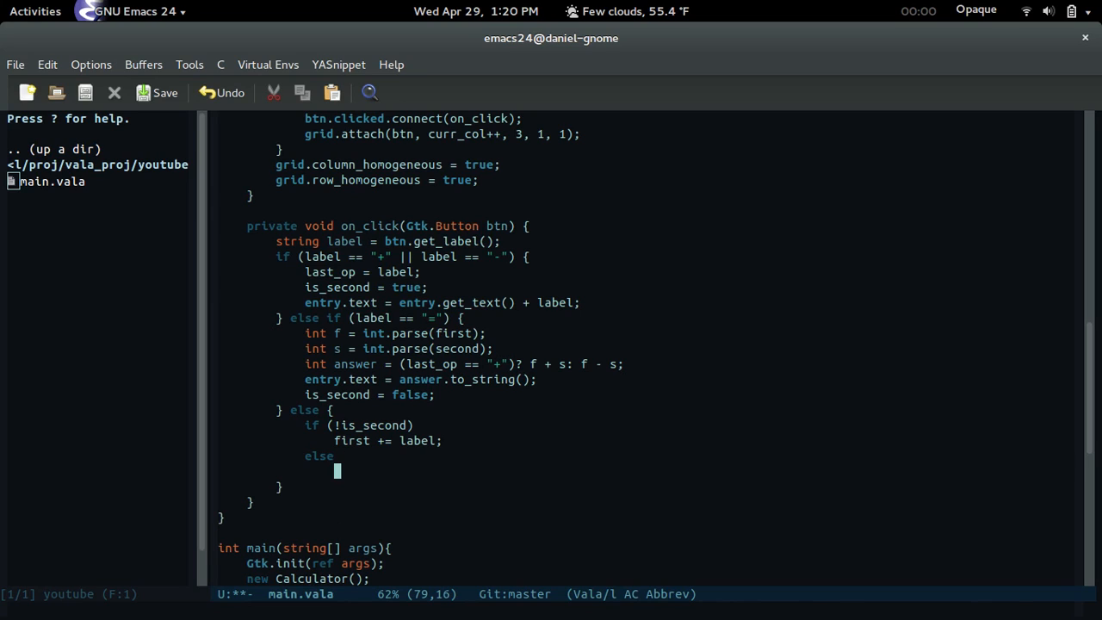
type("second += label;")
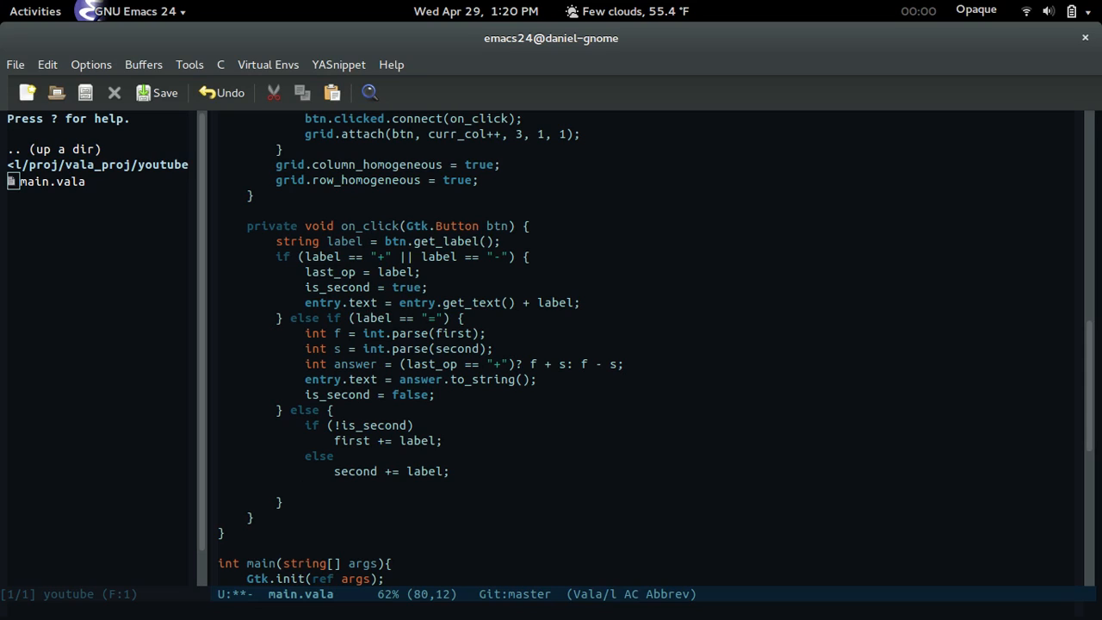
Append the digit to the display with entry.text = entry.get_text() + label
type("entry.text =")
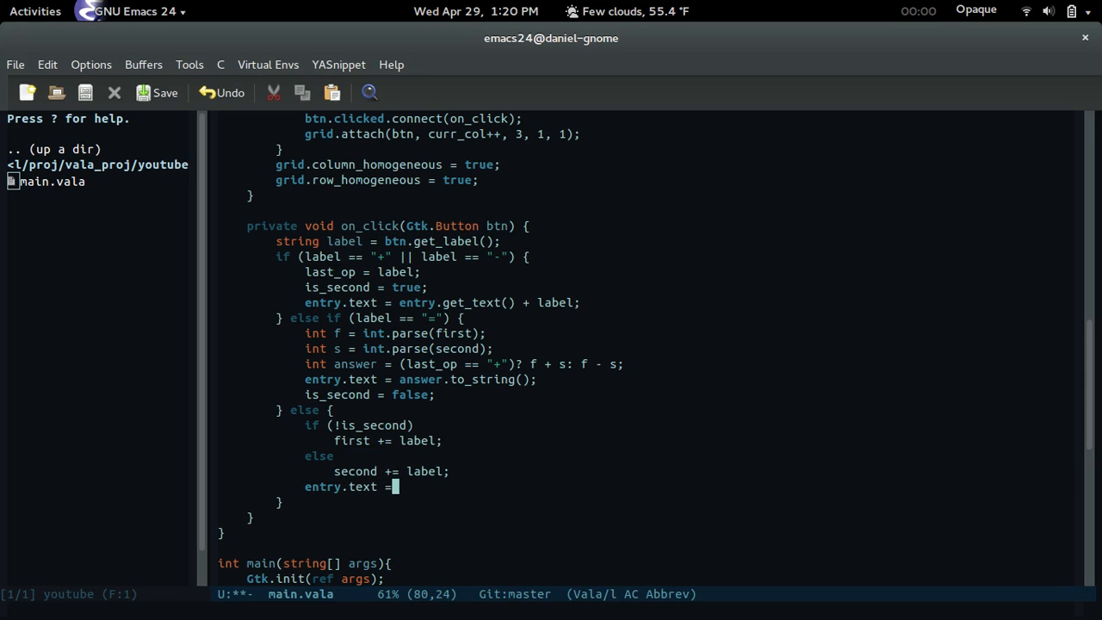
type("Entry.grid")
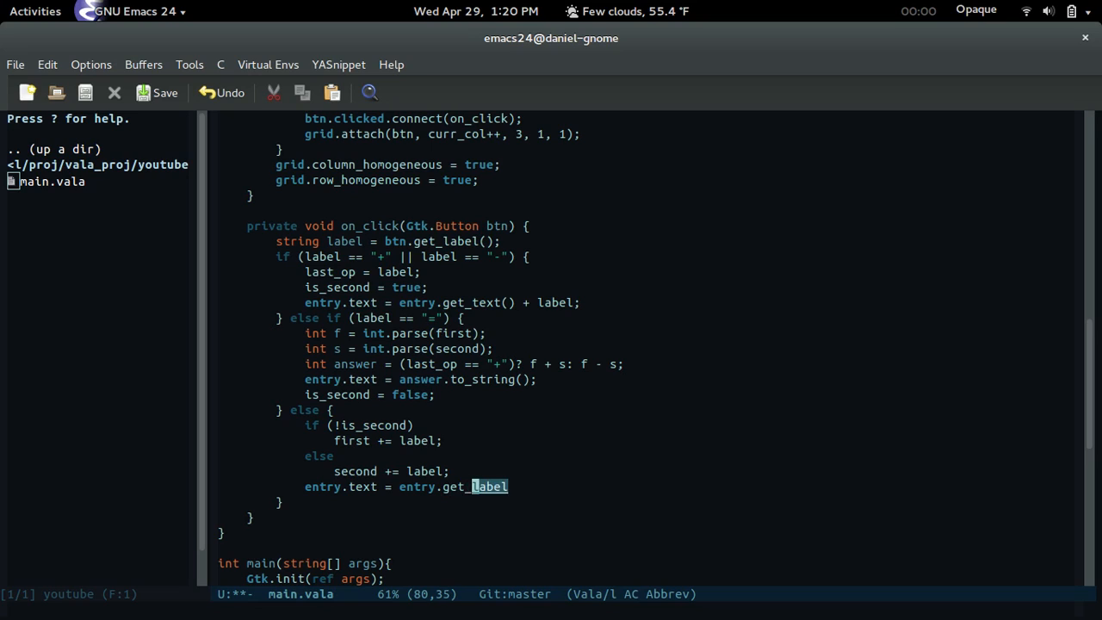
type("text() +")
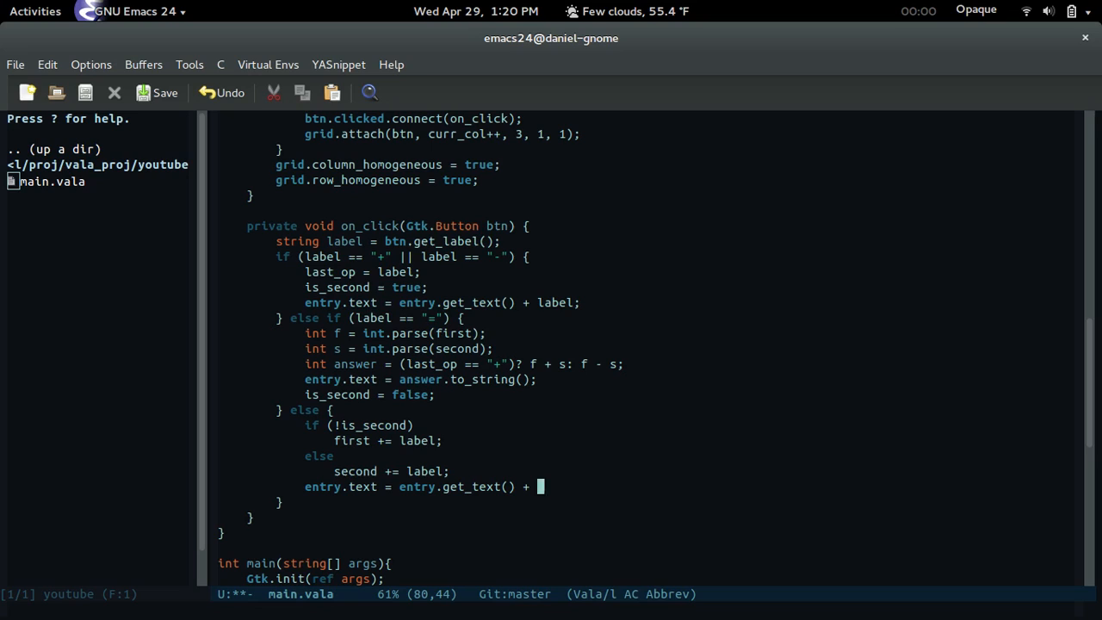
type("label;")
left_click(550, 610)
type("shell")
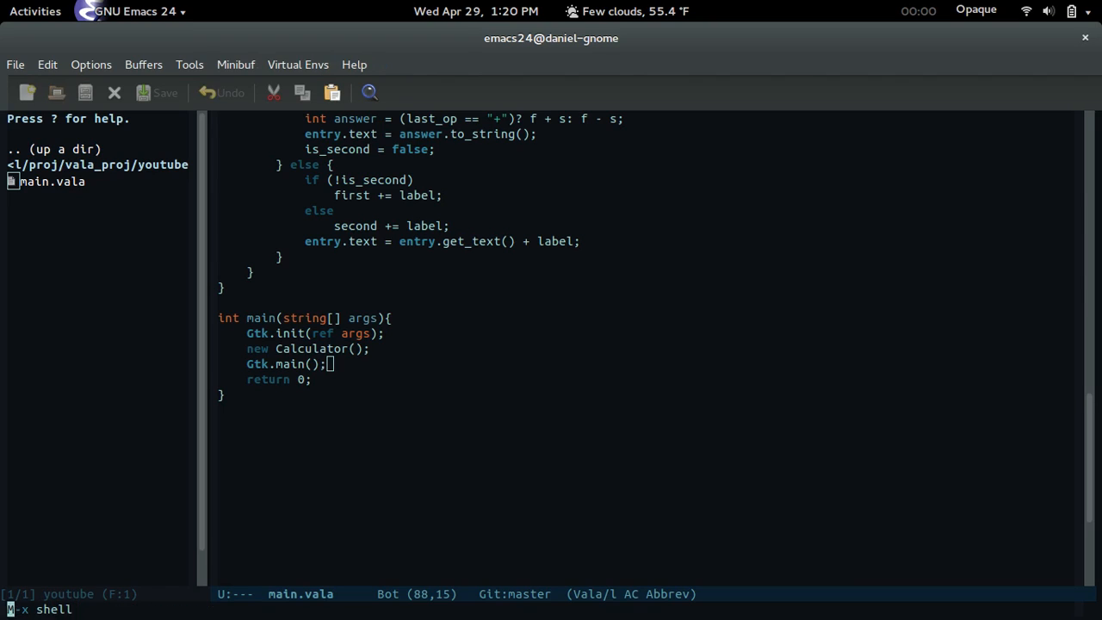
Compile with valac --pkg=gtk+-3.0 main.vala in the shell buffer
type("vala_proj/youtube$ valac")
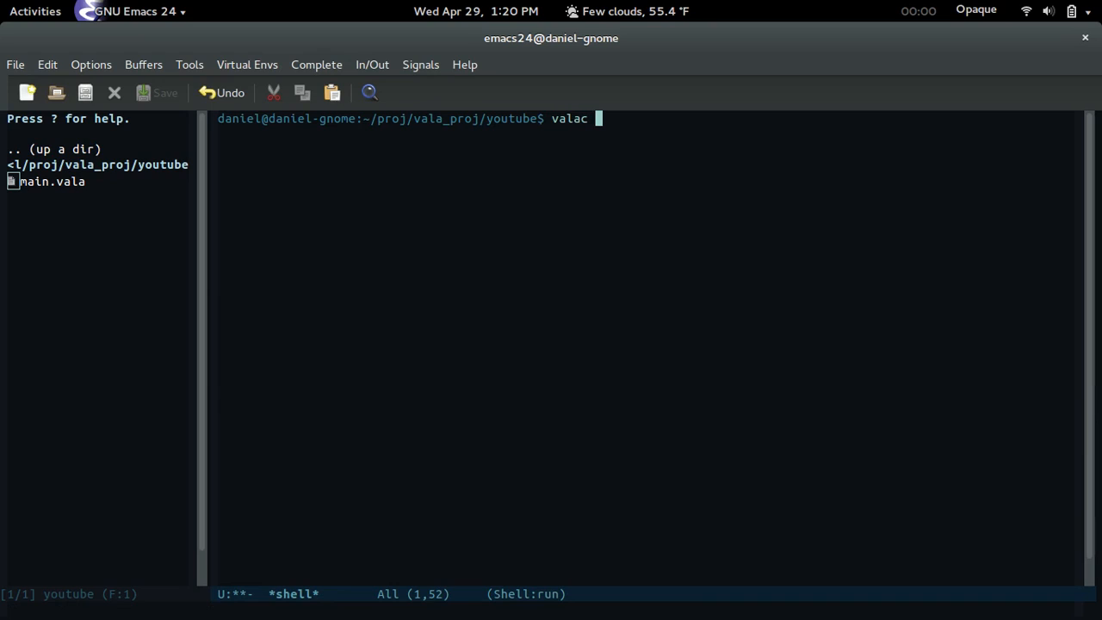
type("--pk")
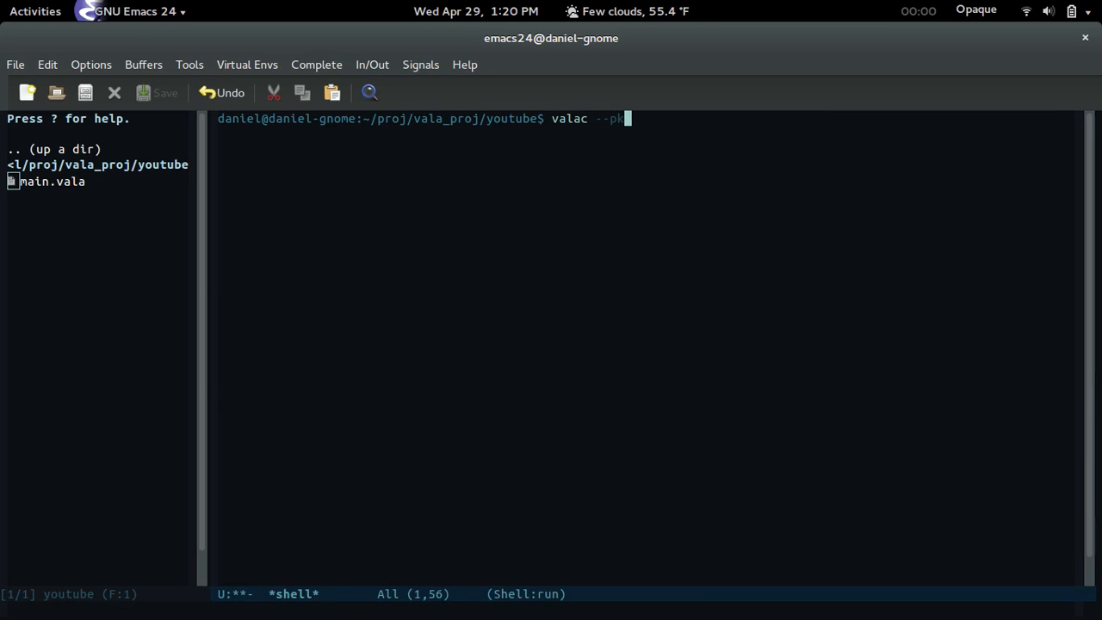
type("=gtk")
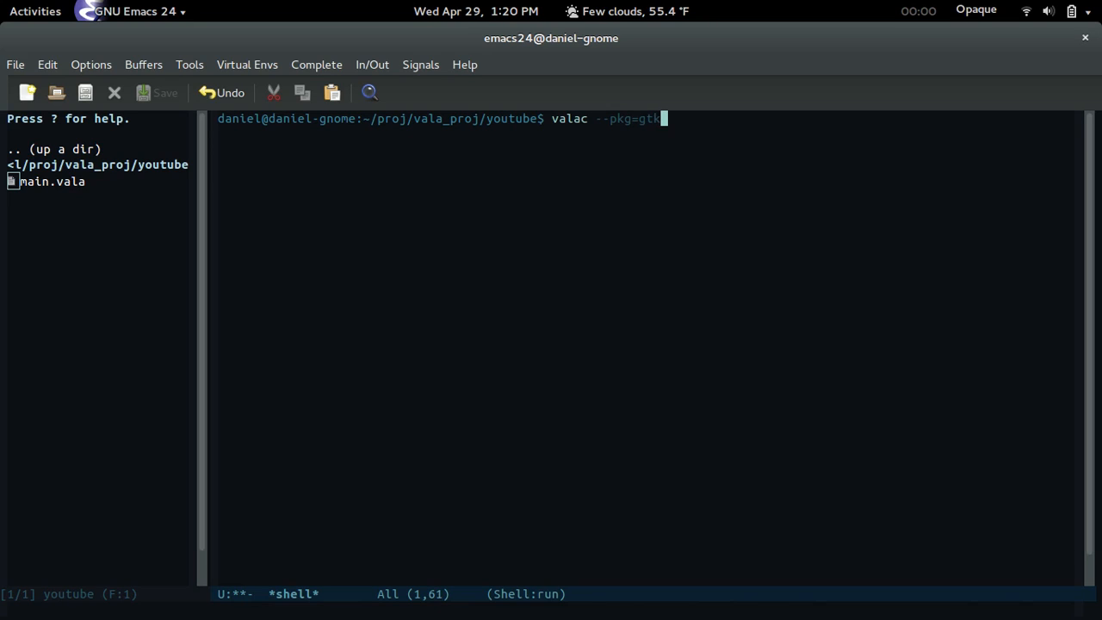
type("+-3.0")
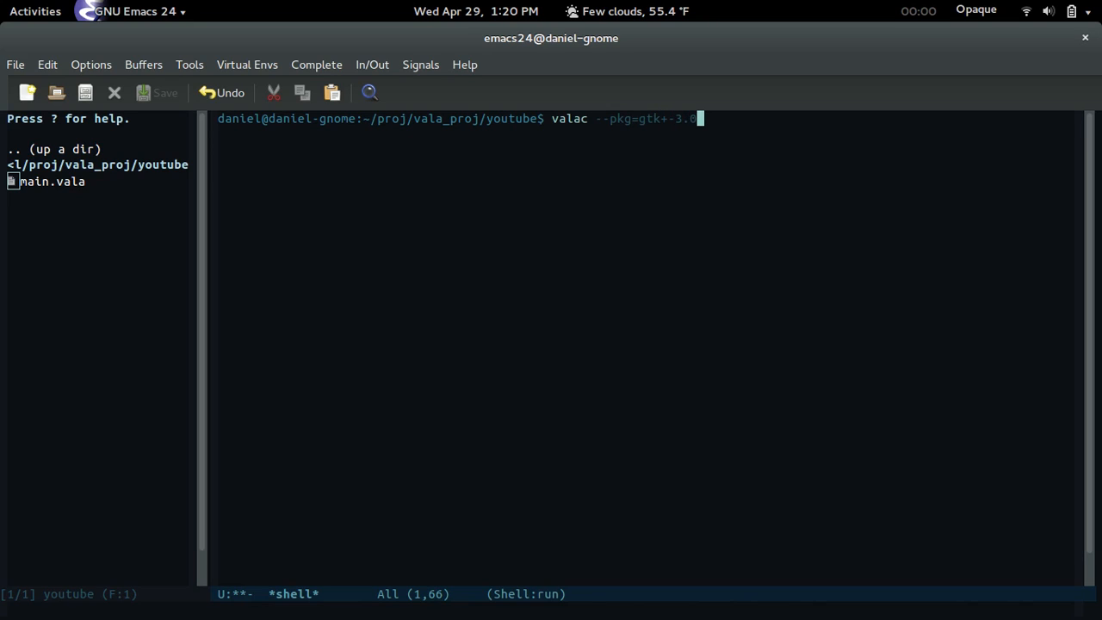
type("main.vala")
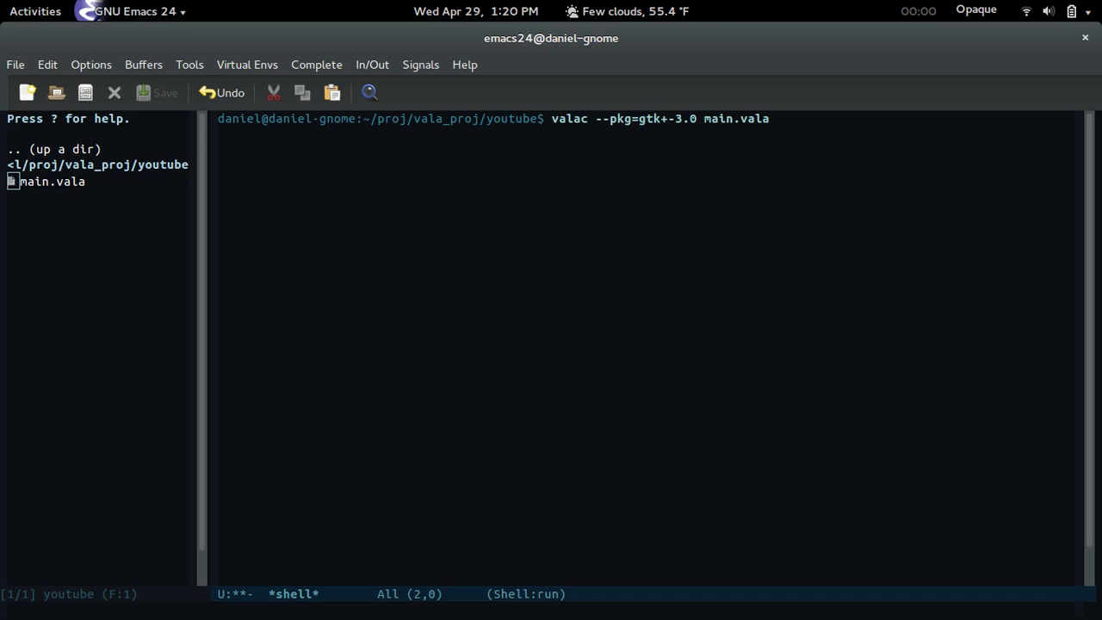
key("Return")
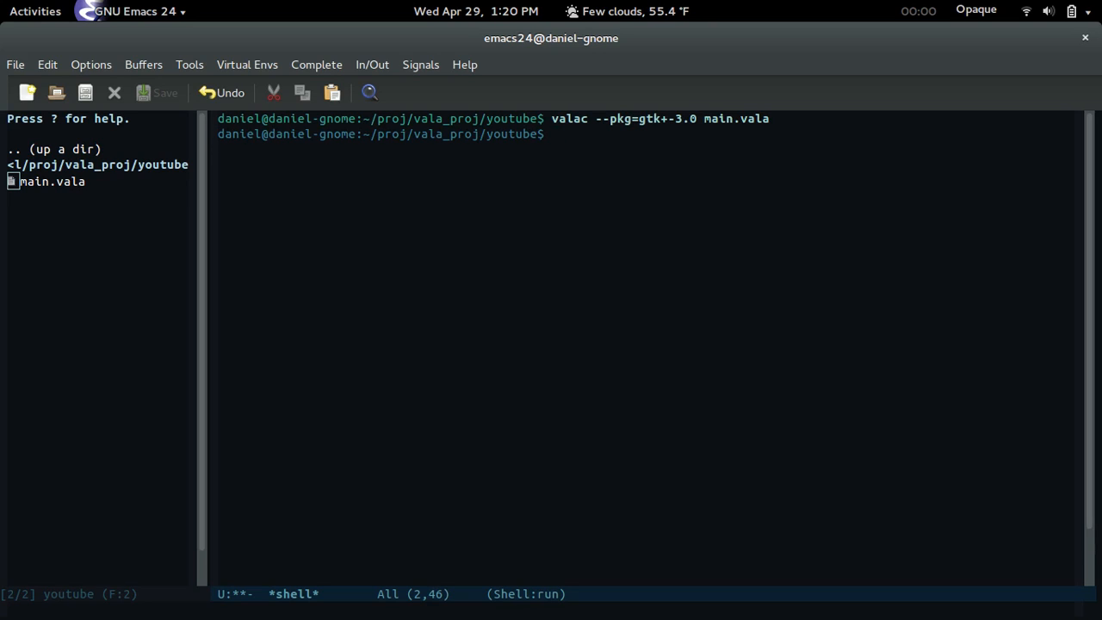
Run ./main, then close the calculator window that lacks a display
type("./main")
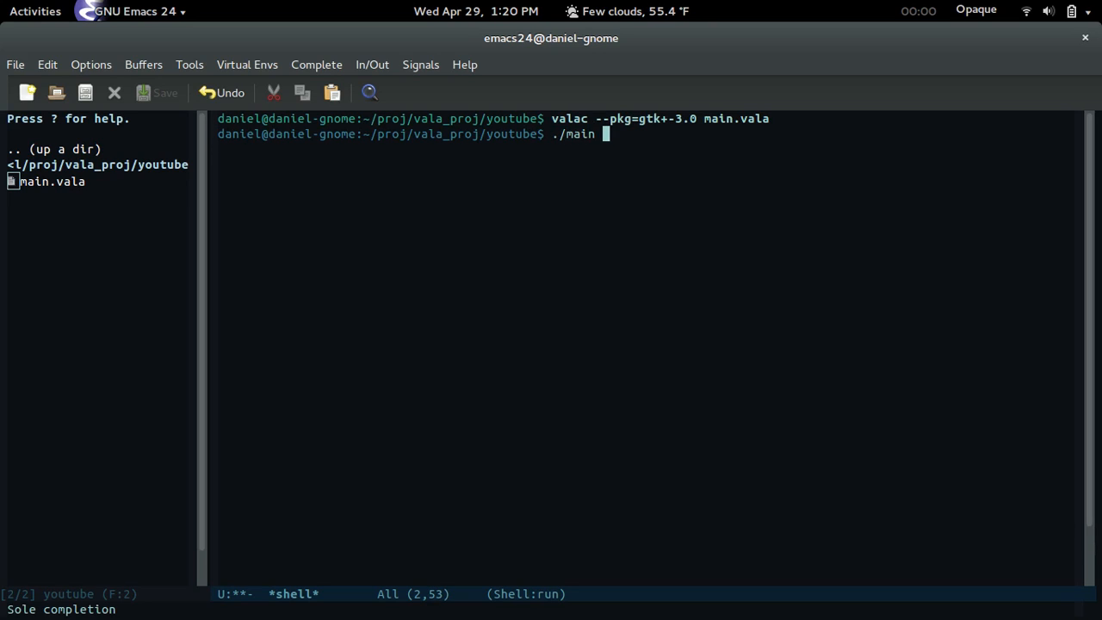
key("Return")
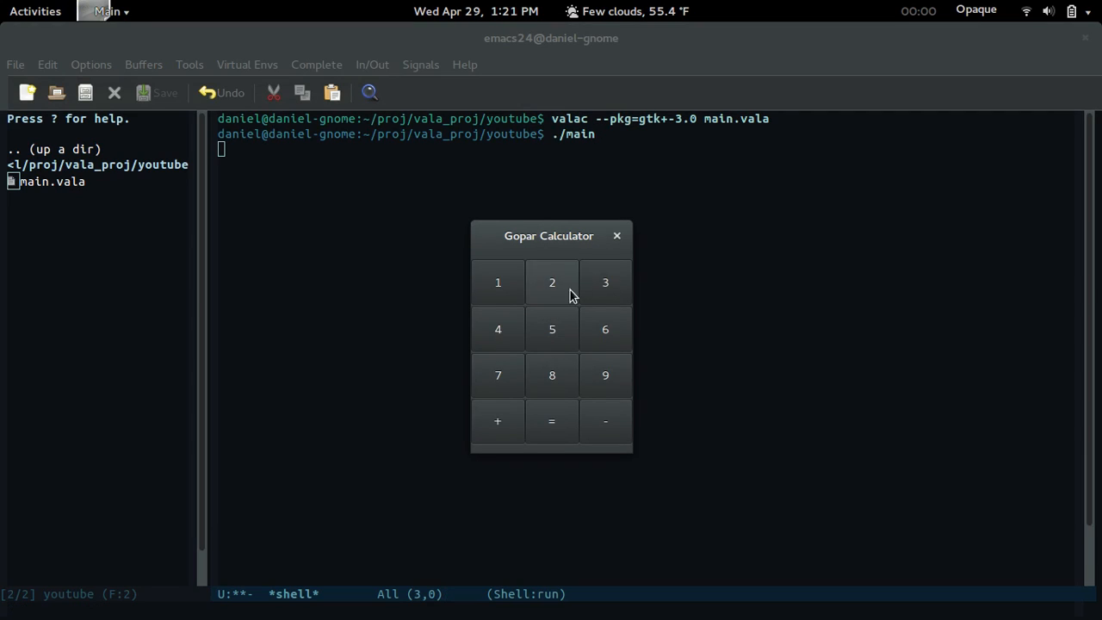
left_click(617, 234)
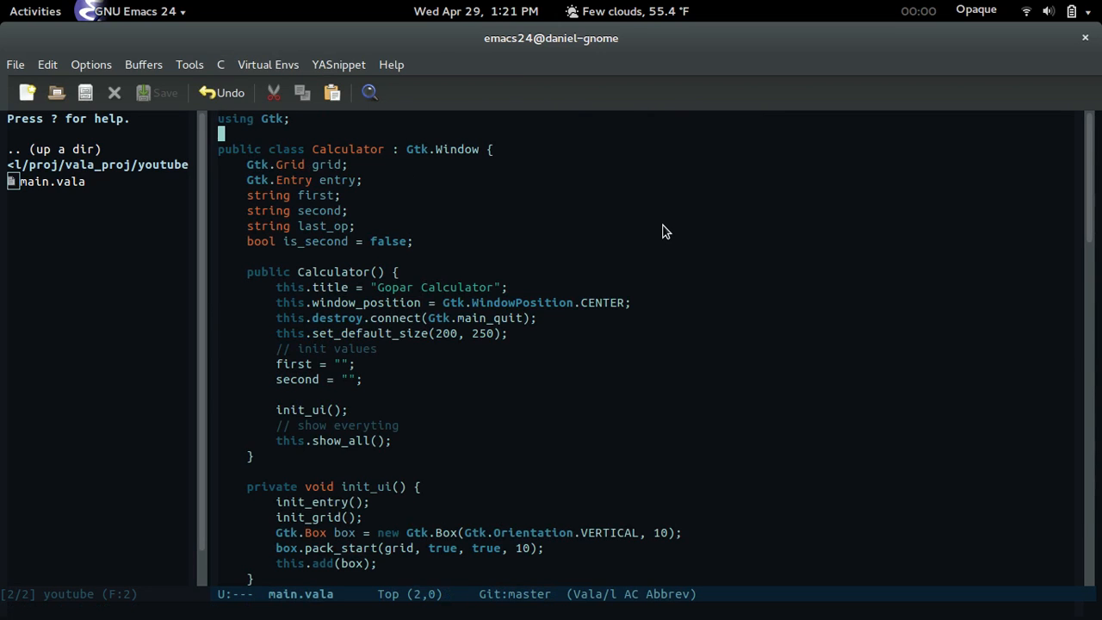
Add box.add(entry); in init_ui so the window shows the entry display
left_click(680, 532)
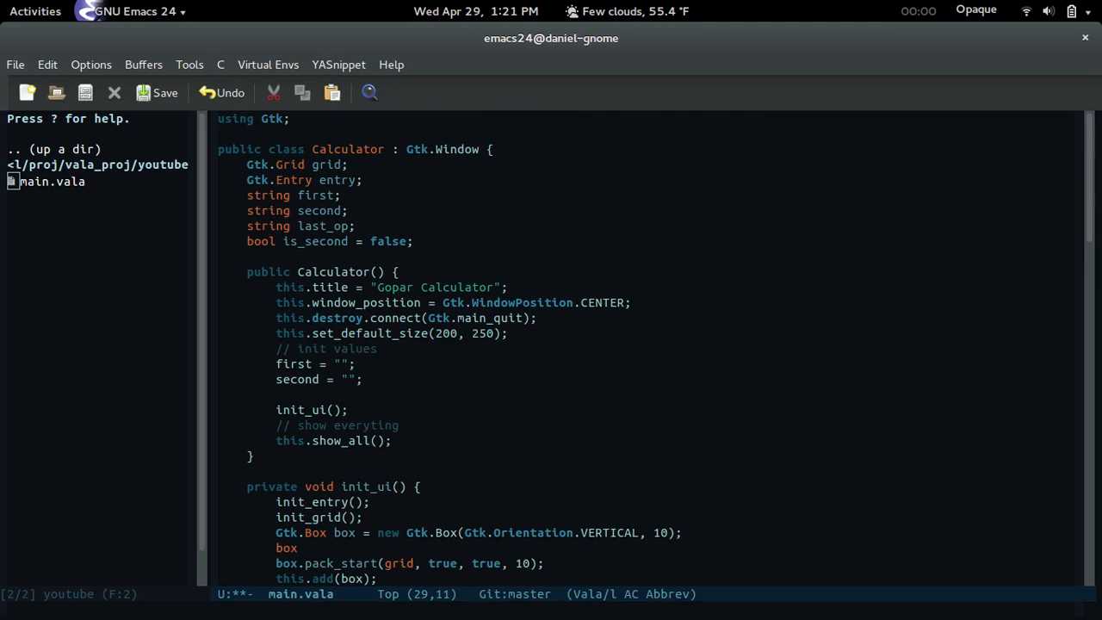
type("box.add")
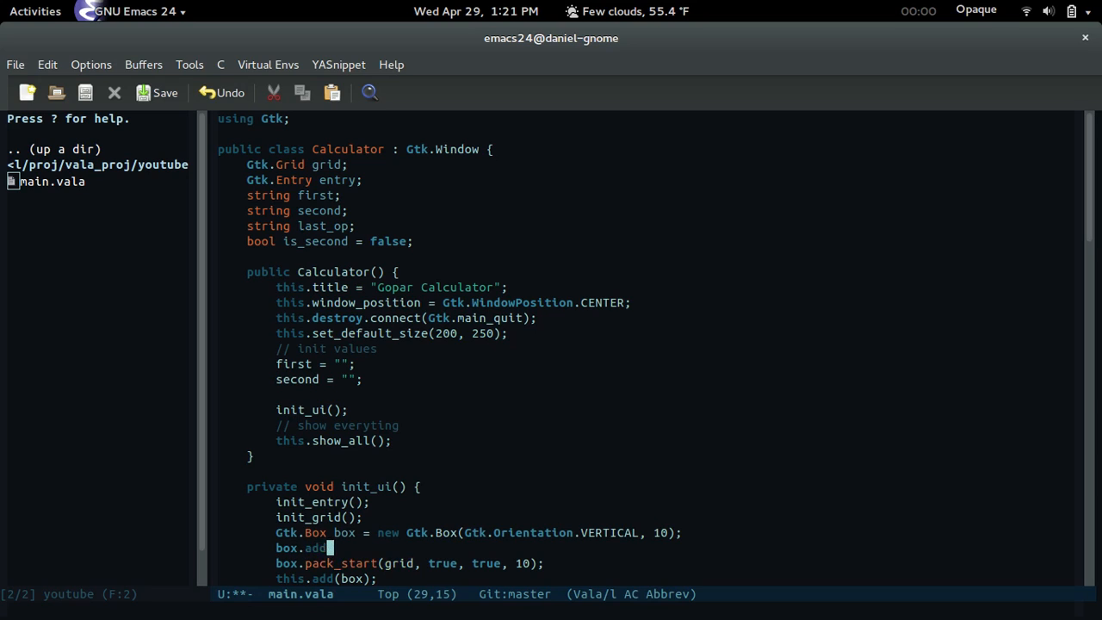
type("entry);")
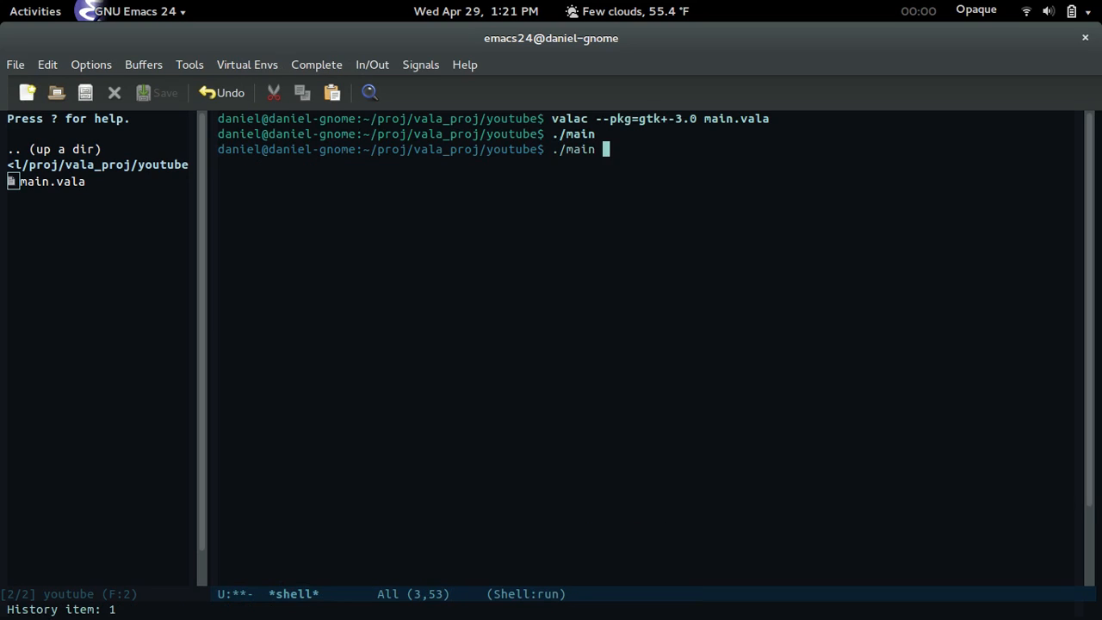
Rebuild and run ./main, then try 5 + 5 = and 10 + 5 = on the calculator
key("Return")
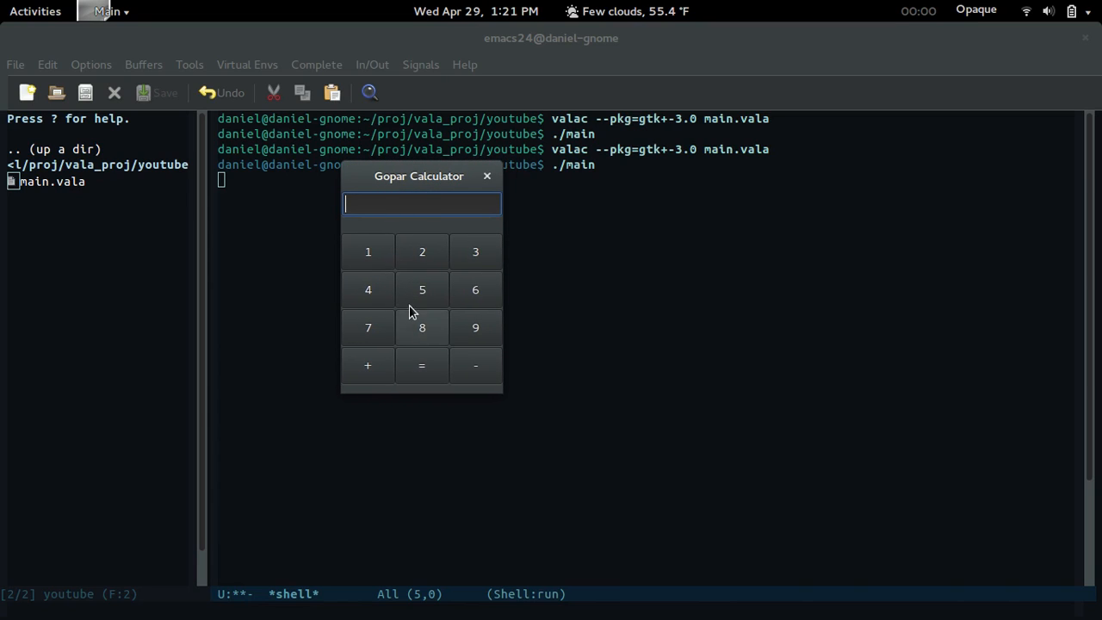
left_click(421, 289)
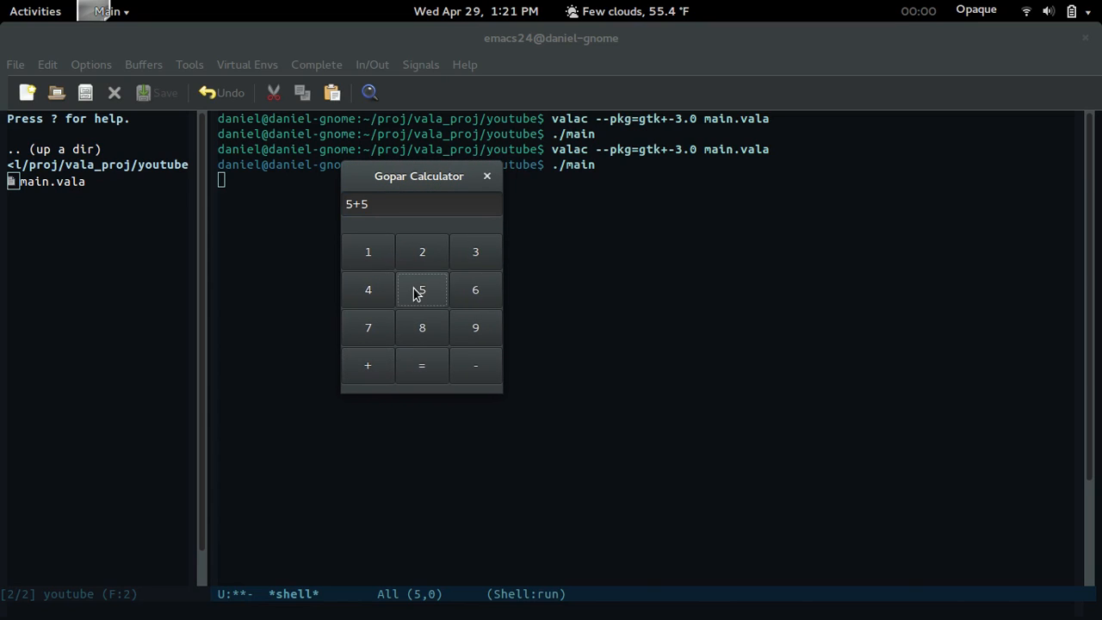
left_click(422, 365)
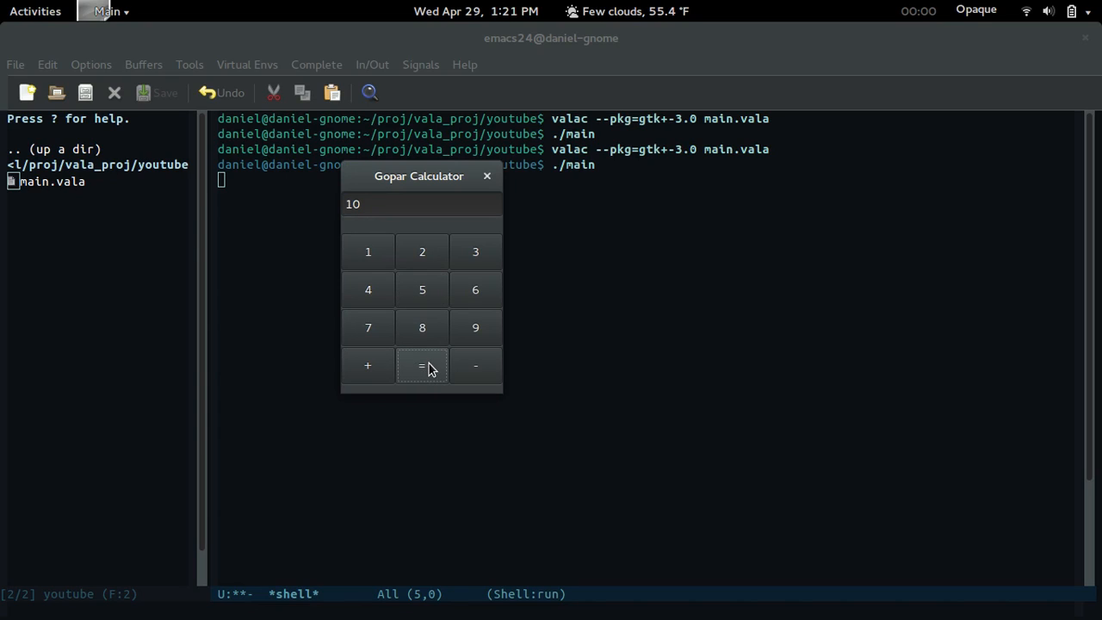
mouse_move(389, 318)
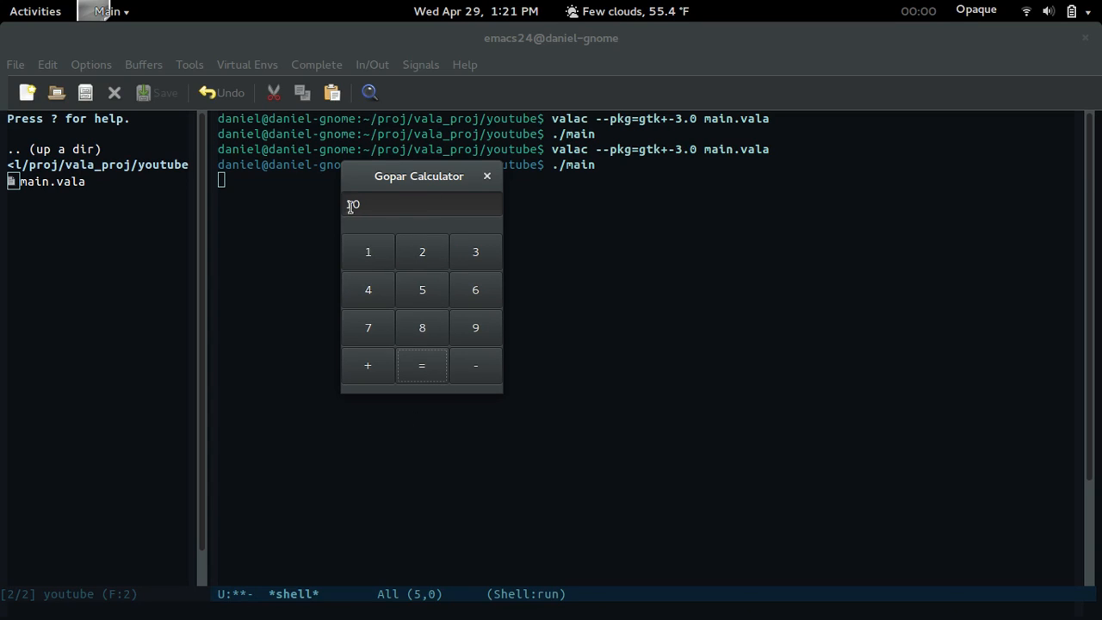
left_click(422, 365)
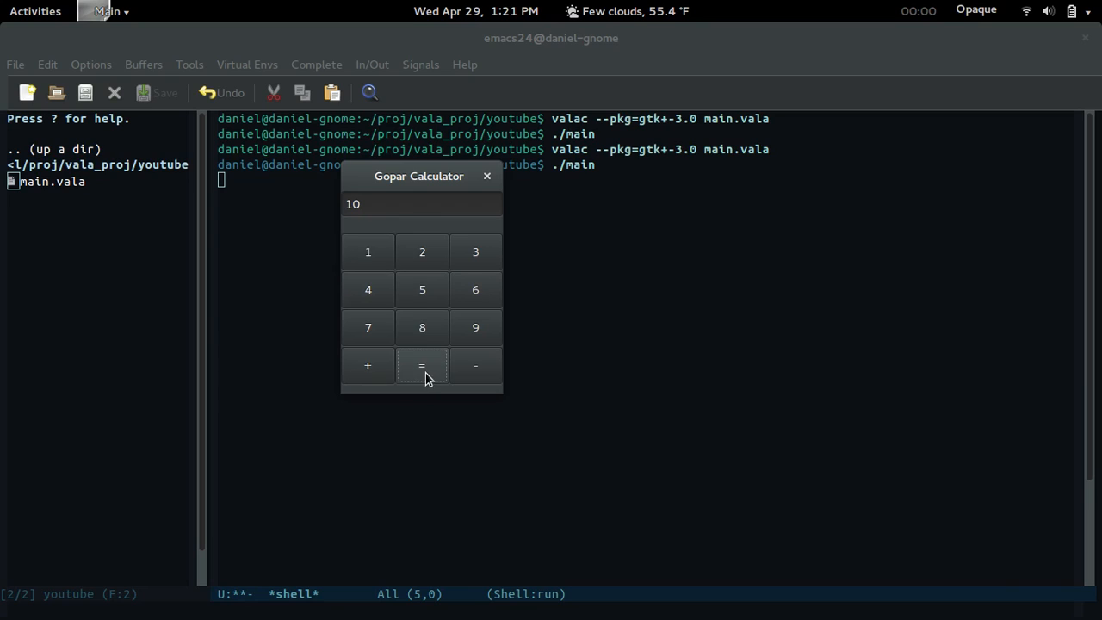
left_click(422, 289)
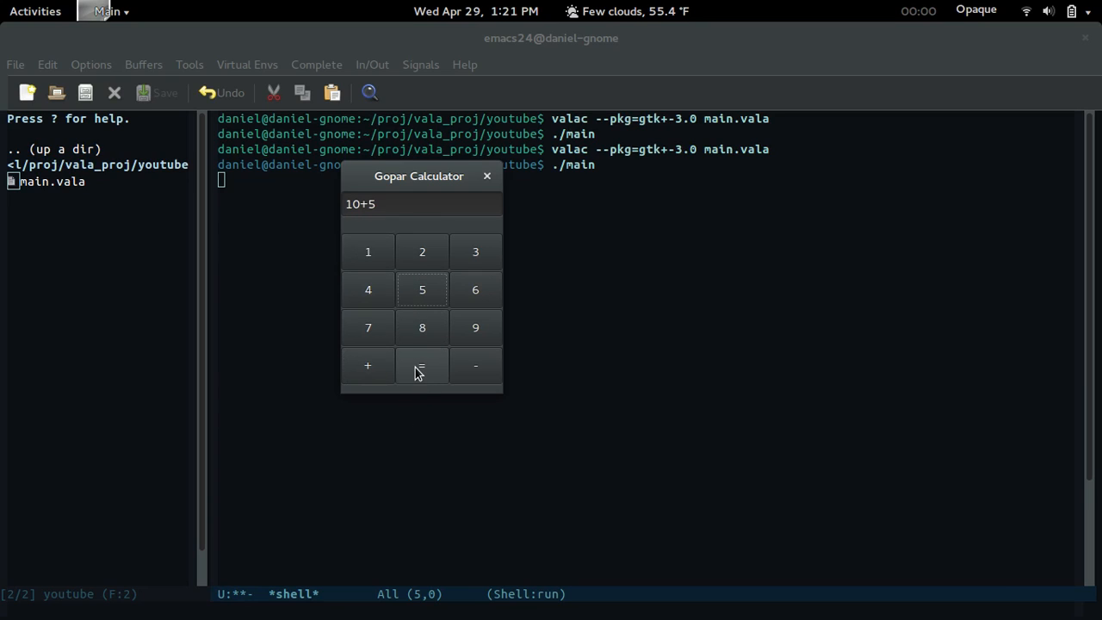
left_click(422, 365)
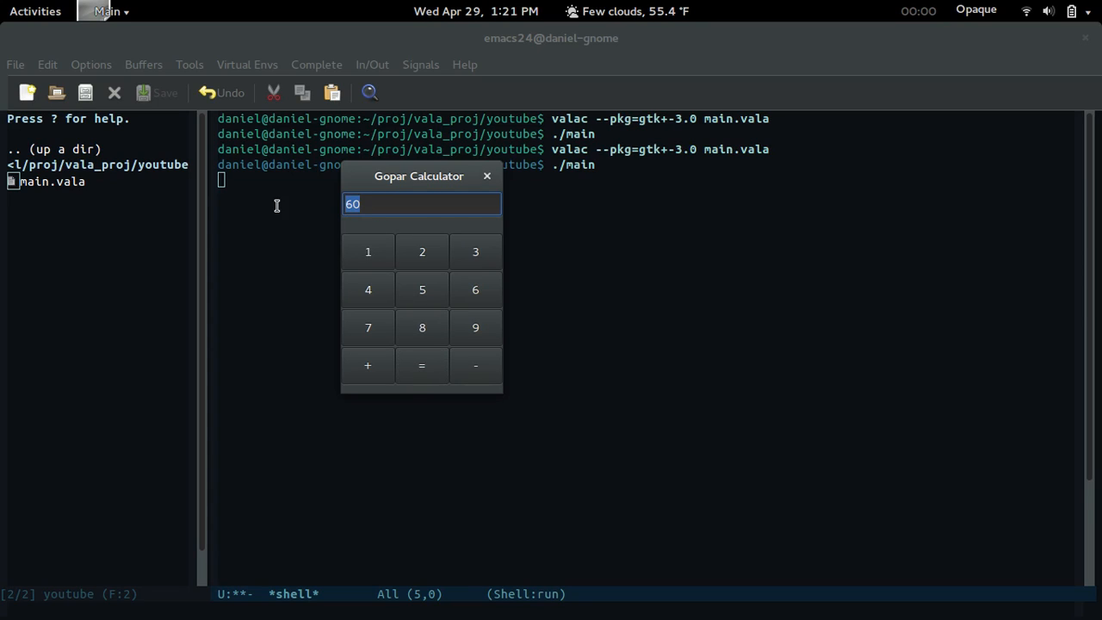
mouse_move(293, 205)
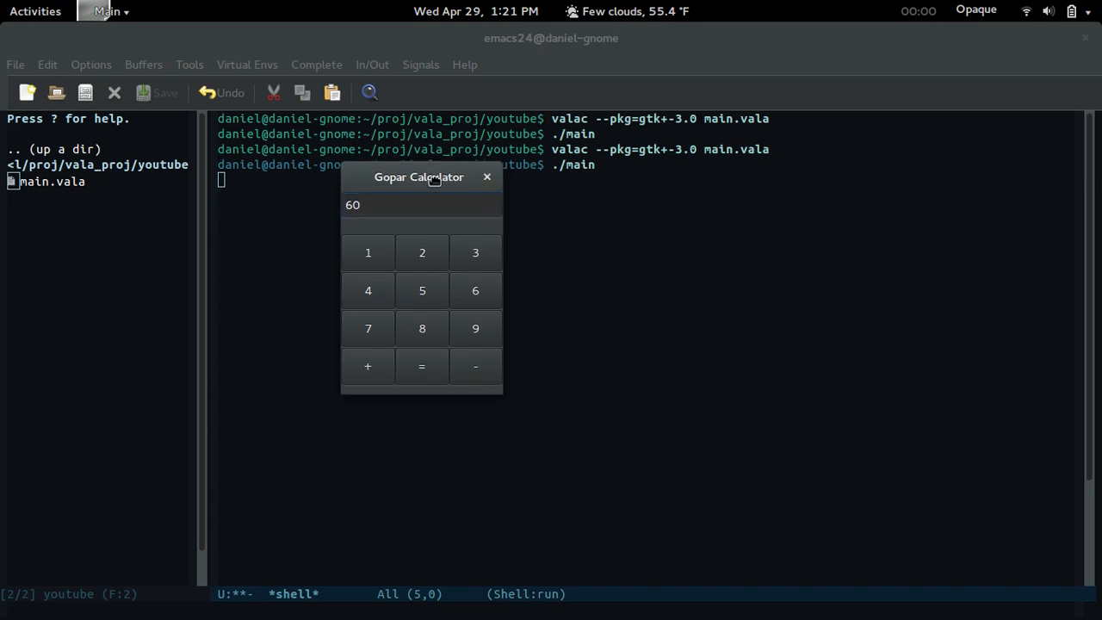
Move the calculator window right, shrink it, then close it
left_click_drag(420, 175, 499, 190)
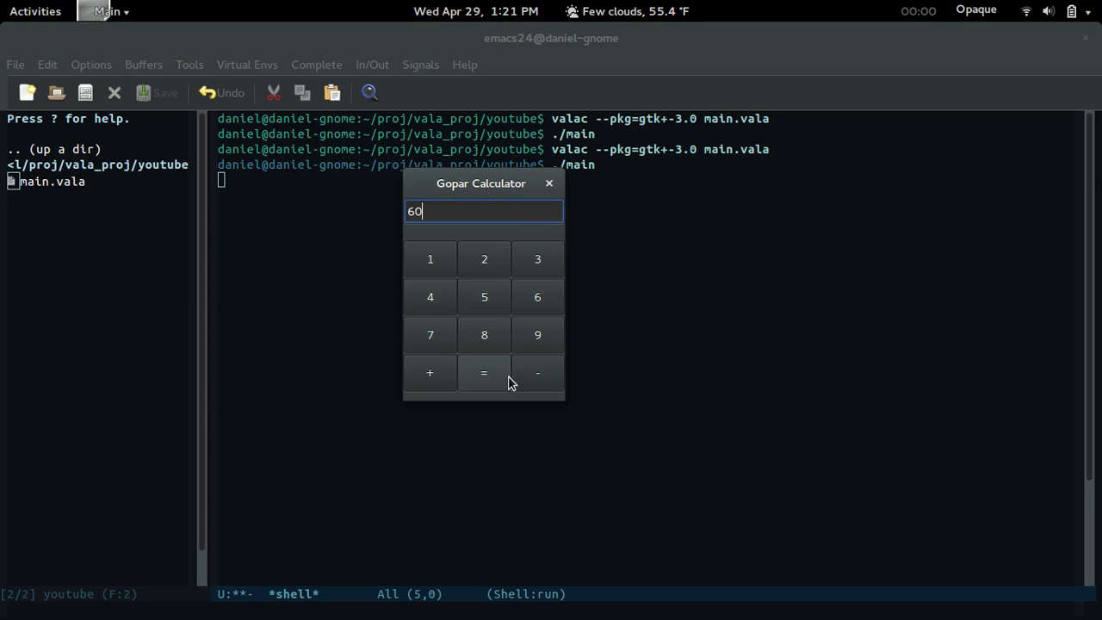
mouse_move(479, 334)
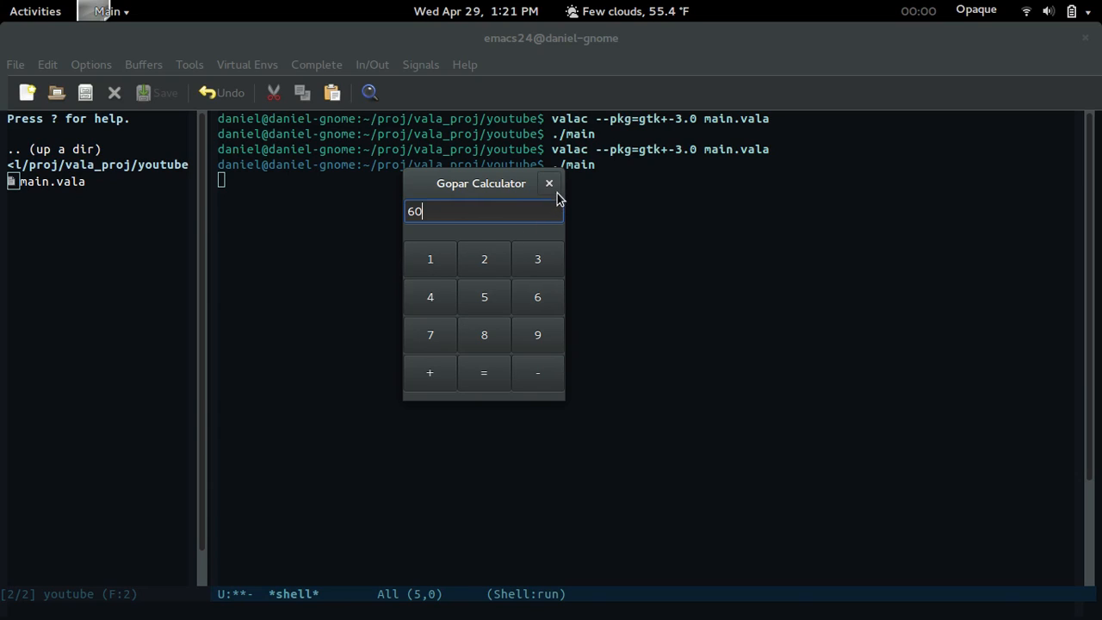
left_click_drag(480, 183, 362, 134)
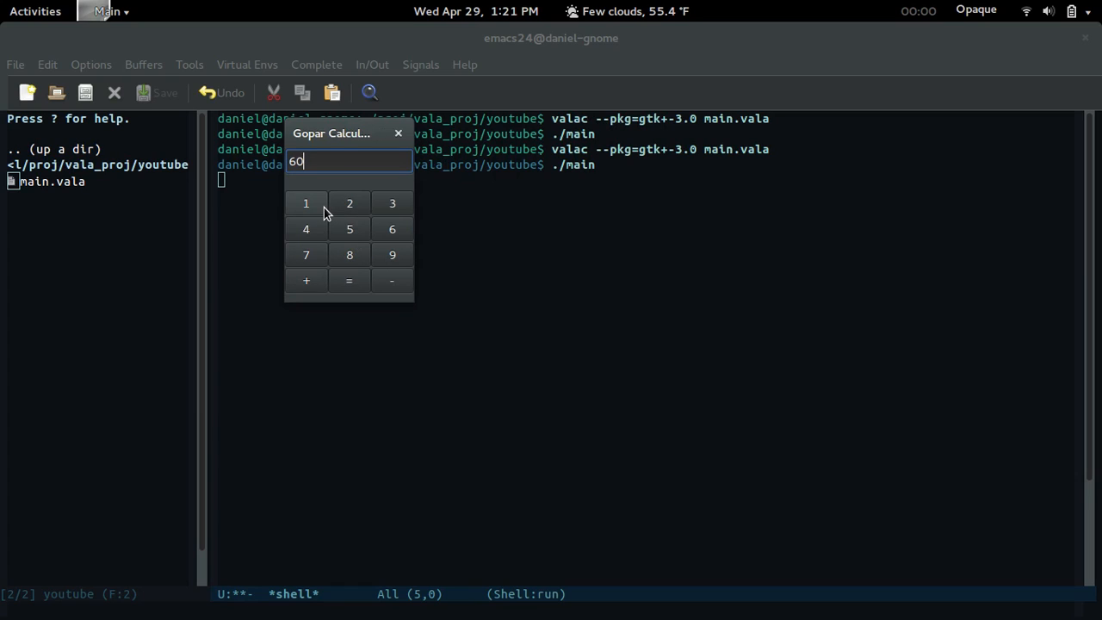
mouse_move(358, 268)
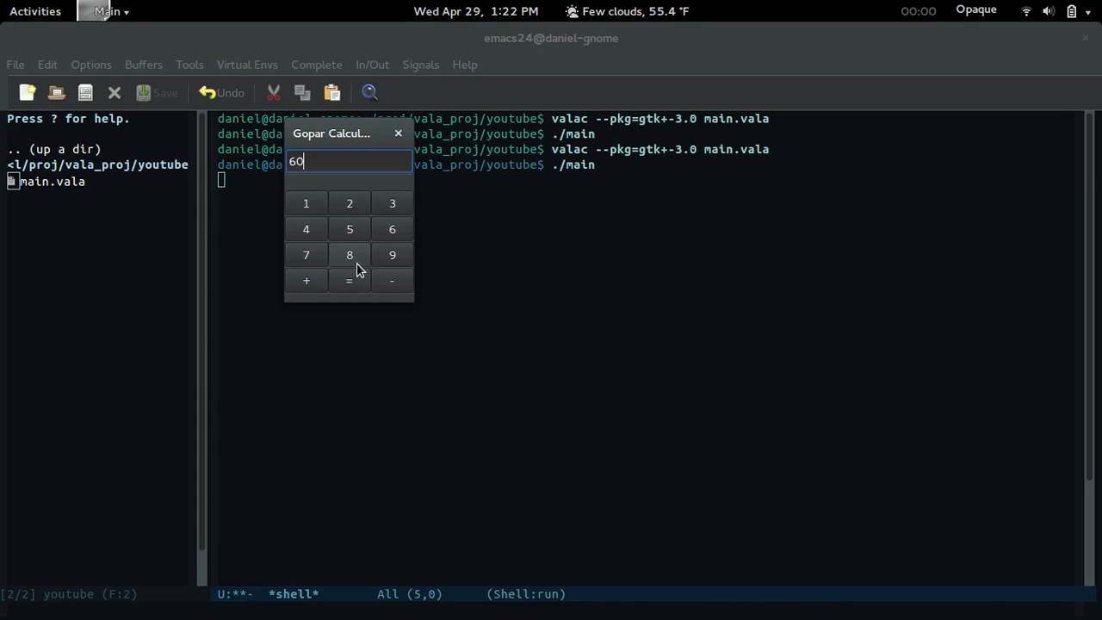
mouse_move(336, 249)
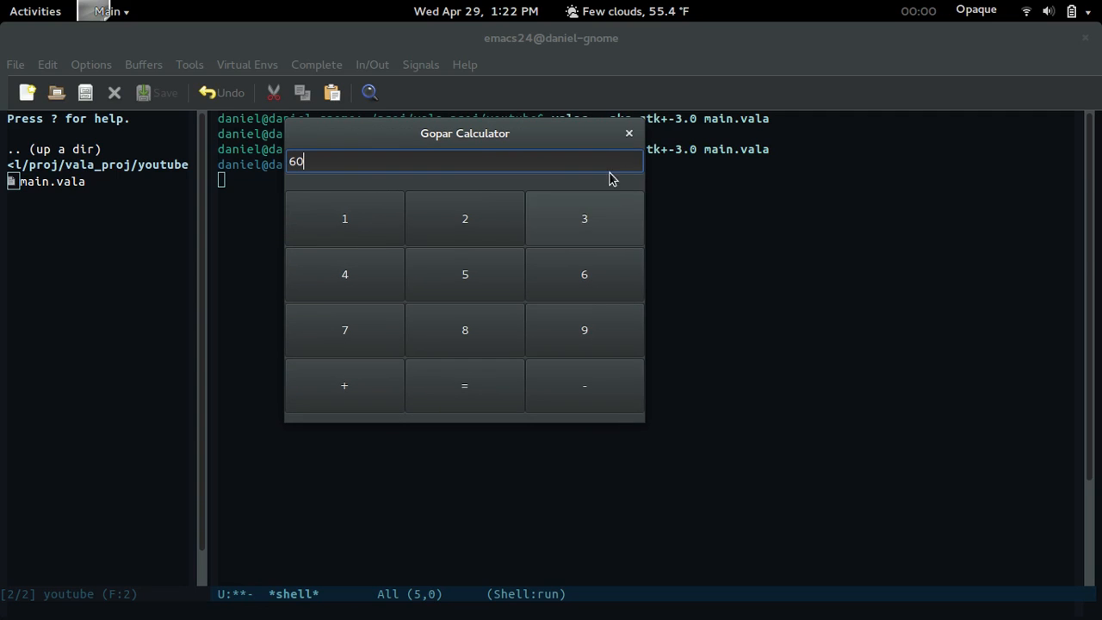
left_click(626, 133)
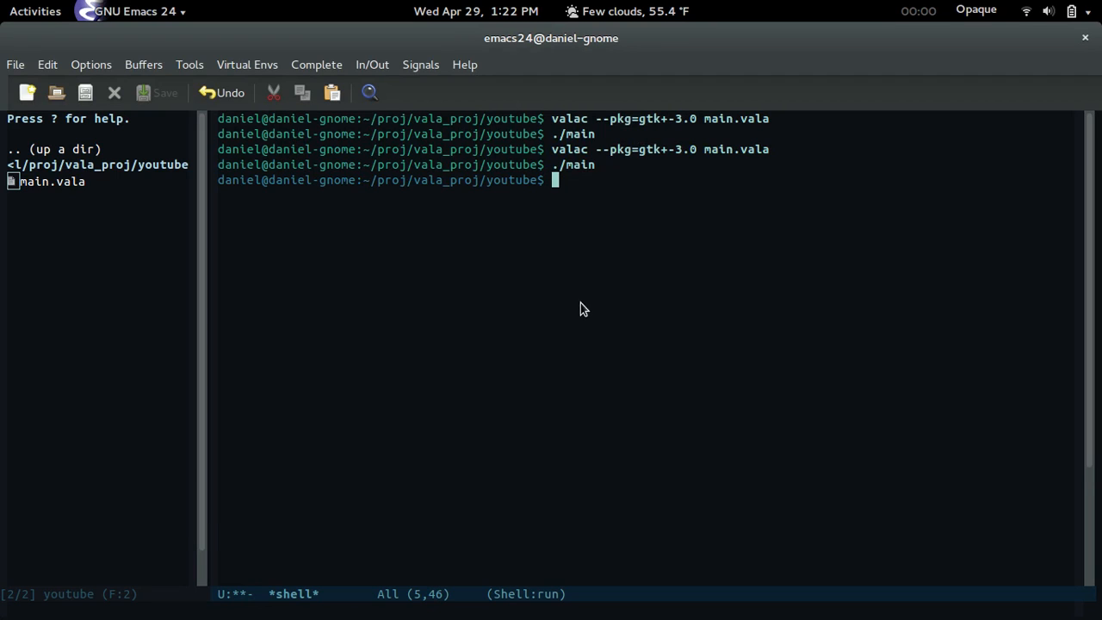